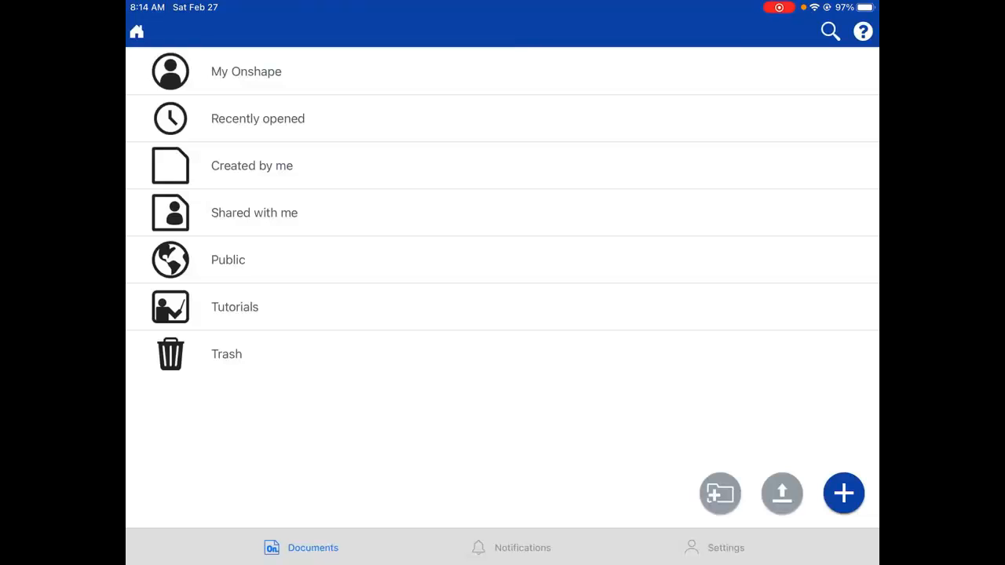
Start a new document and begin naming it 'ahebert slotted piece for tab'
click(843, 493)
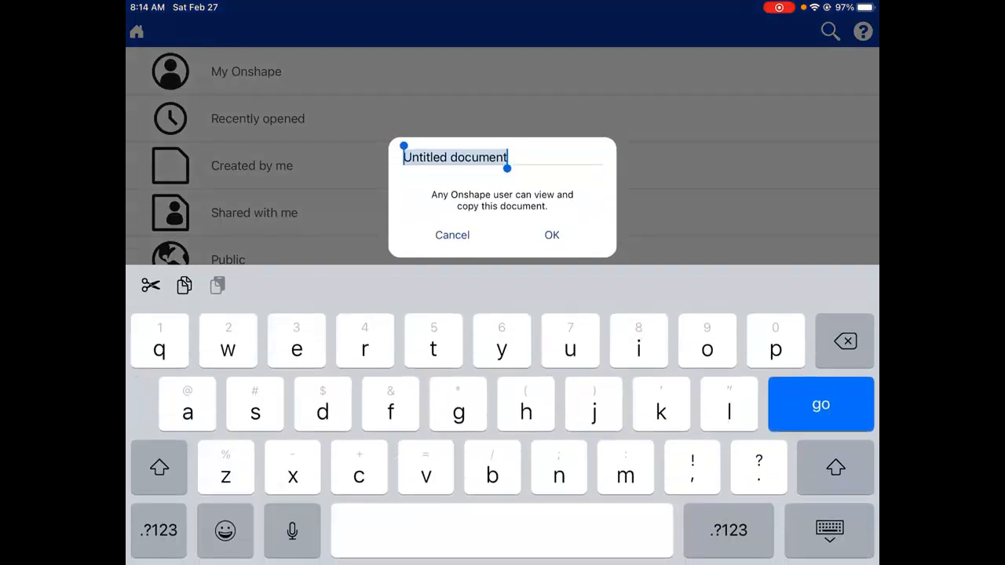
text(d)
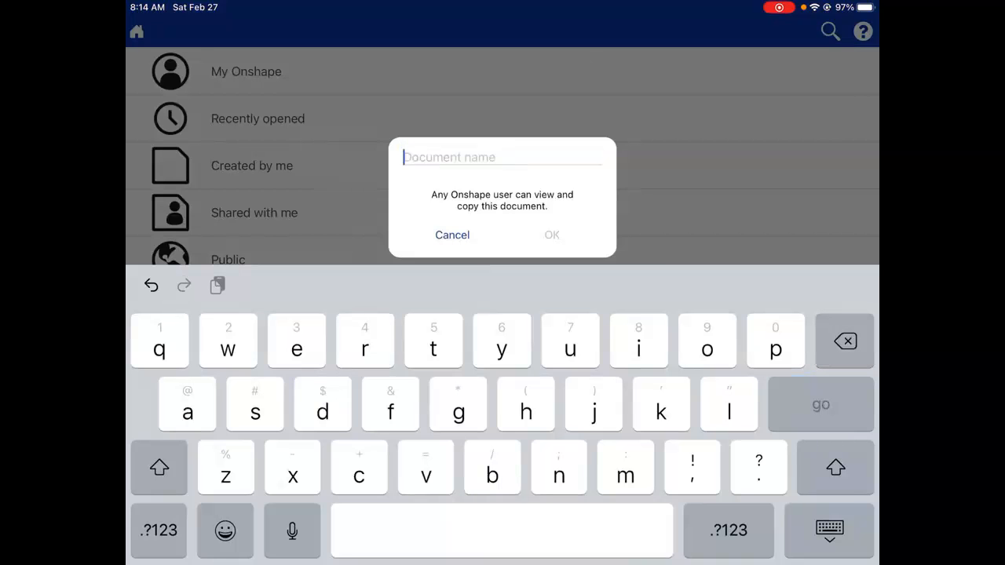
text(ahebert)
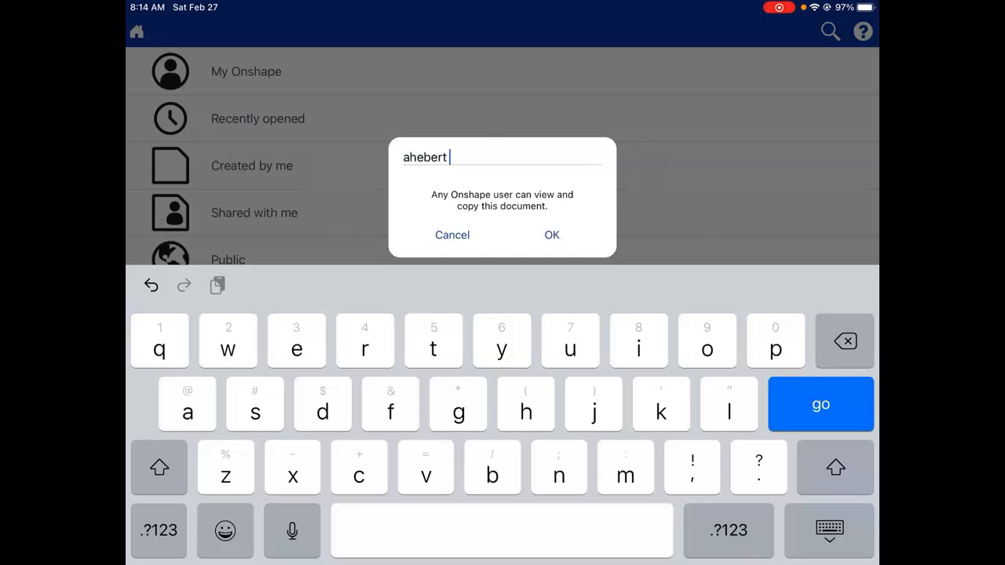
text(slot)
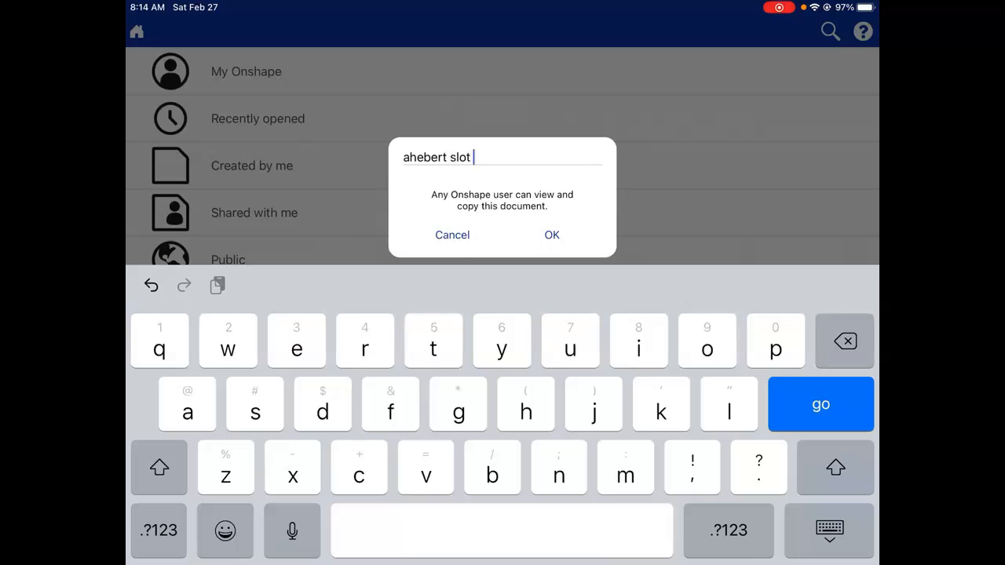
text(ted piec)
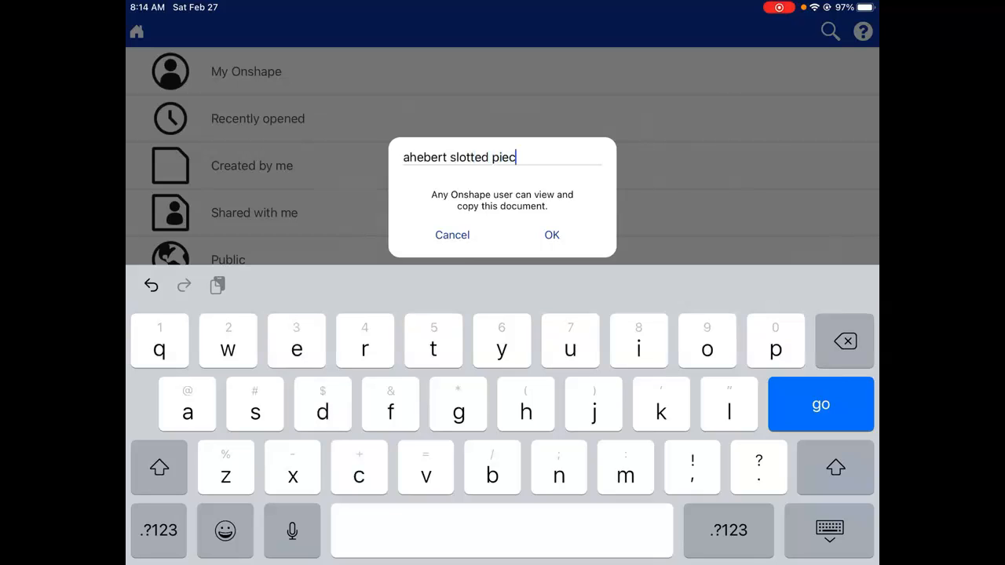
text(e for tab)
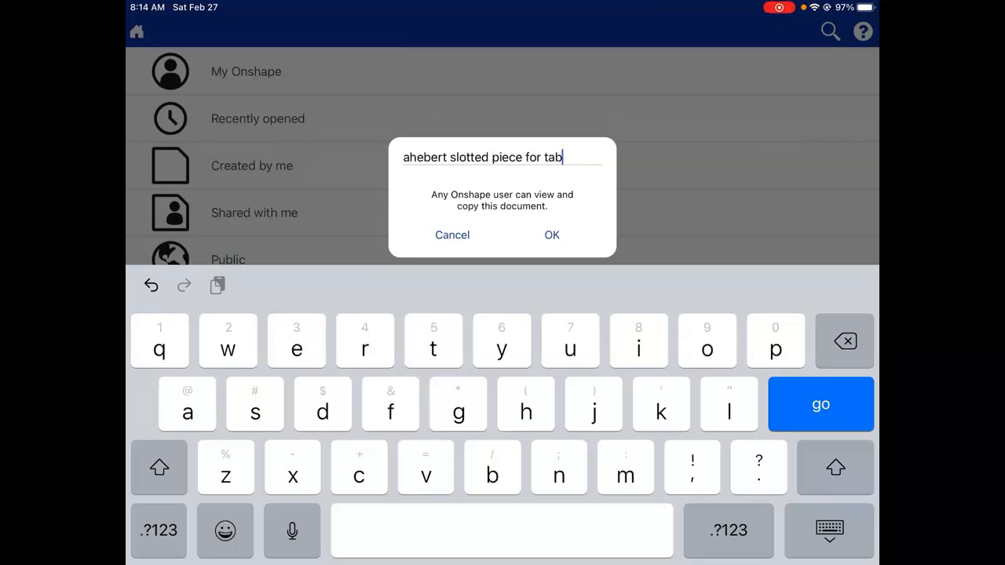
click(845, 340)
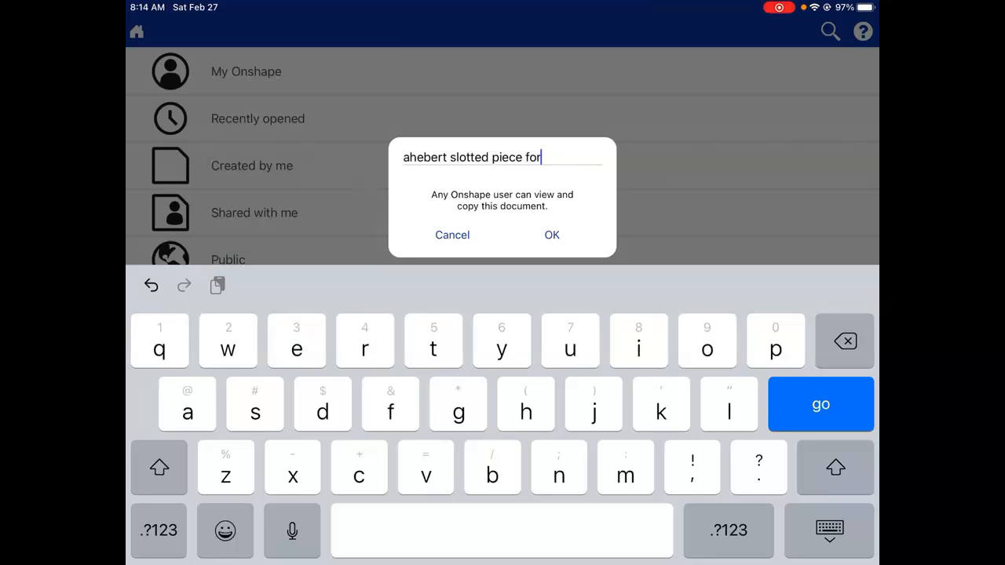
click(845, 341)
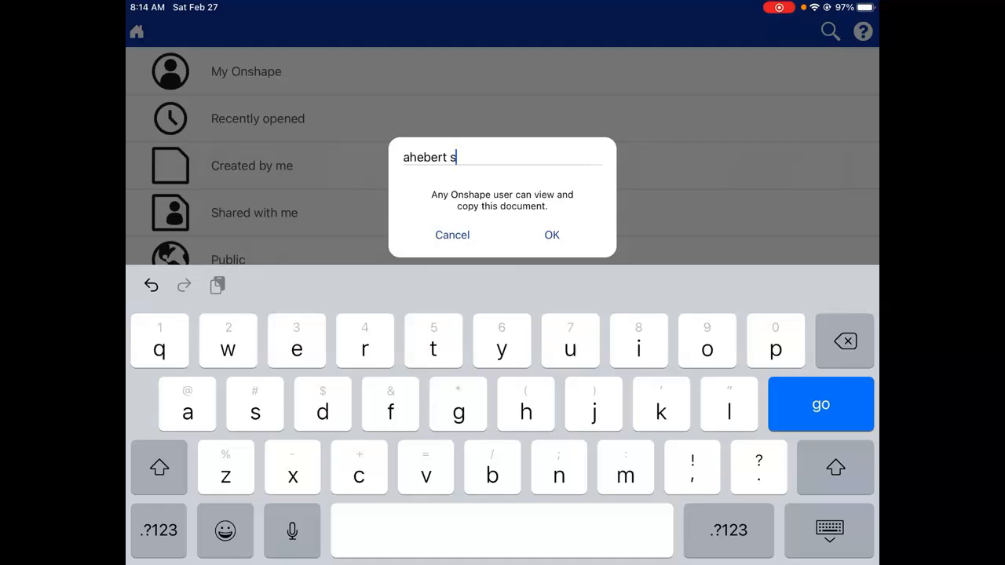
text(tabbed)
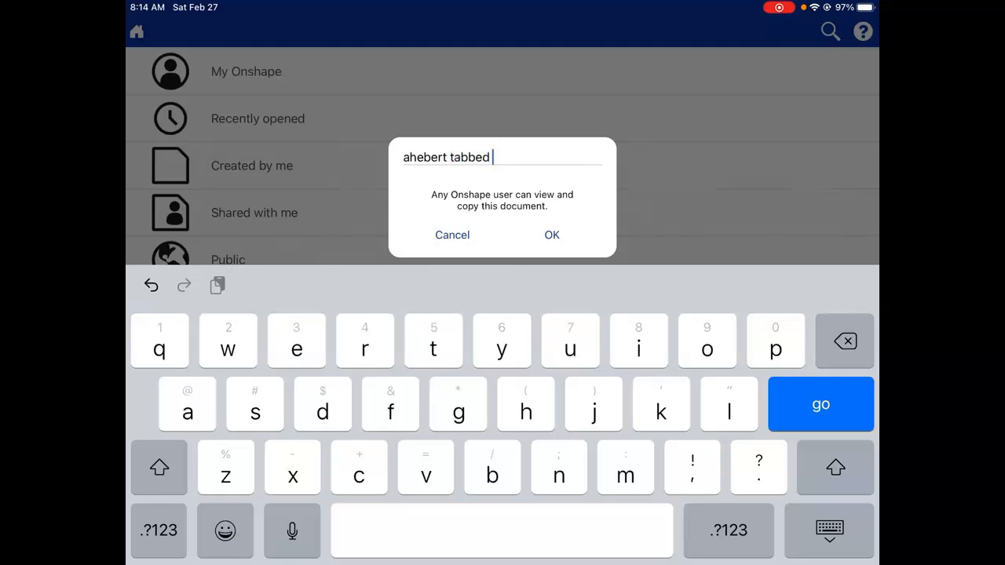
text(connection)
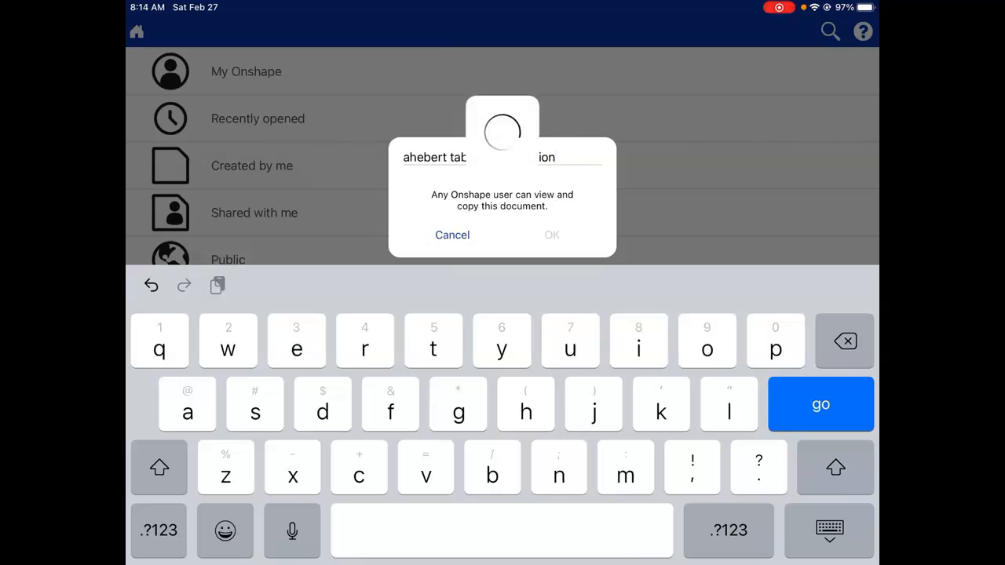
Create the document, start Sketch 1 on the Front plane and choose Corner rectangle
click(553, 235)
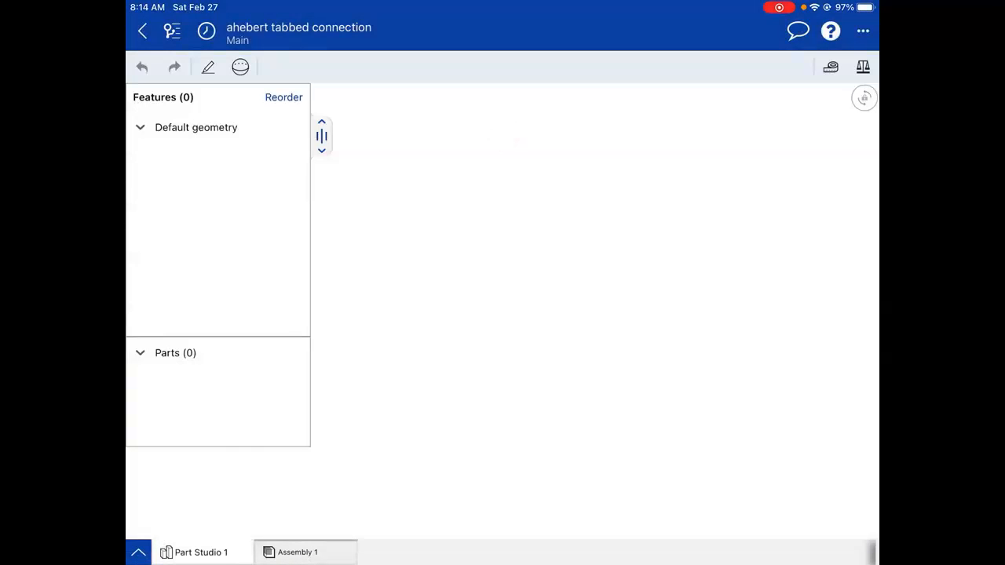
click(207, 66)
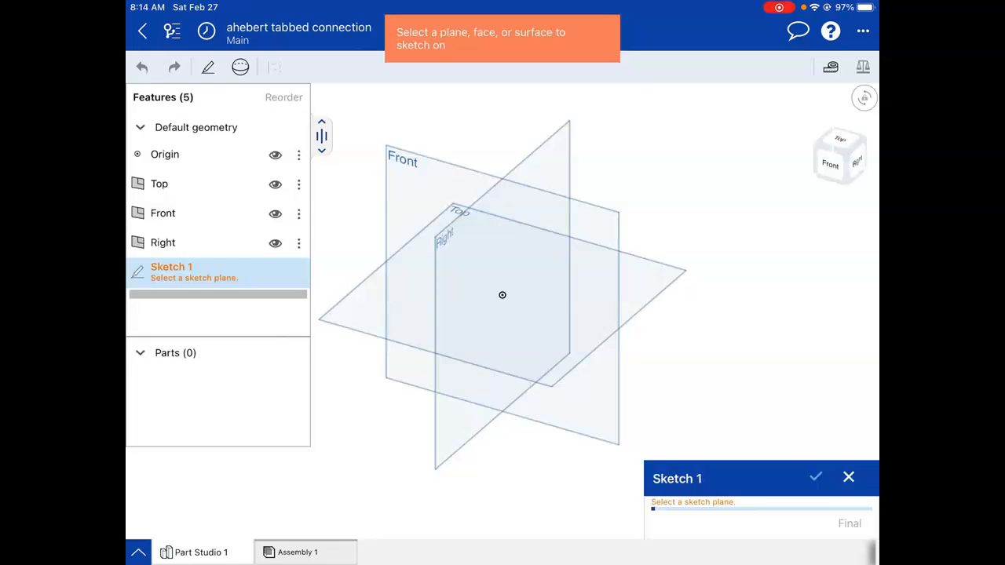
click(502, 295)
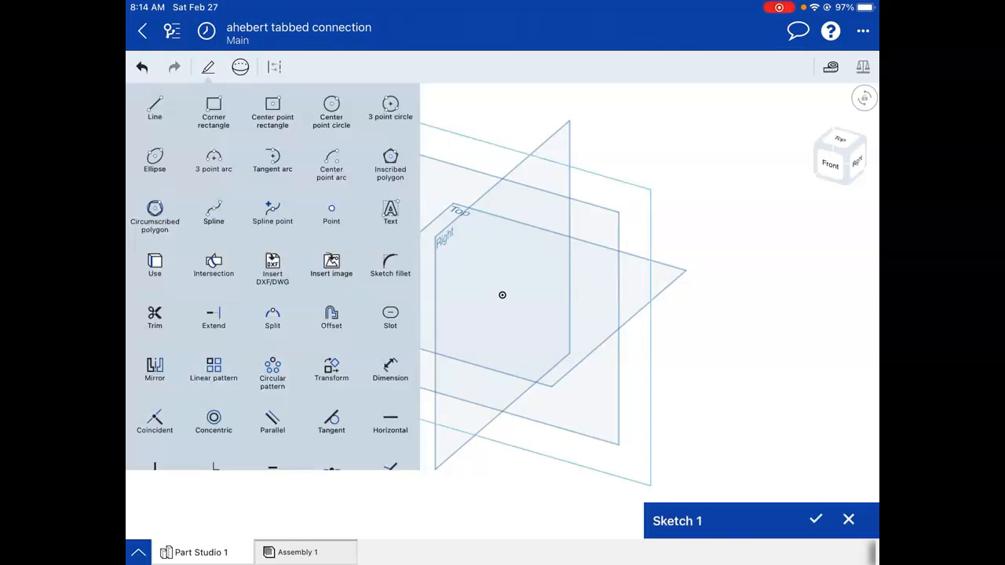
click(307, 66)
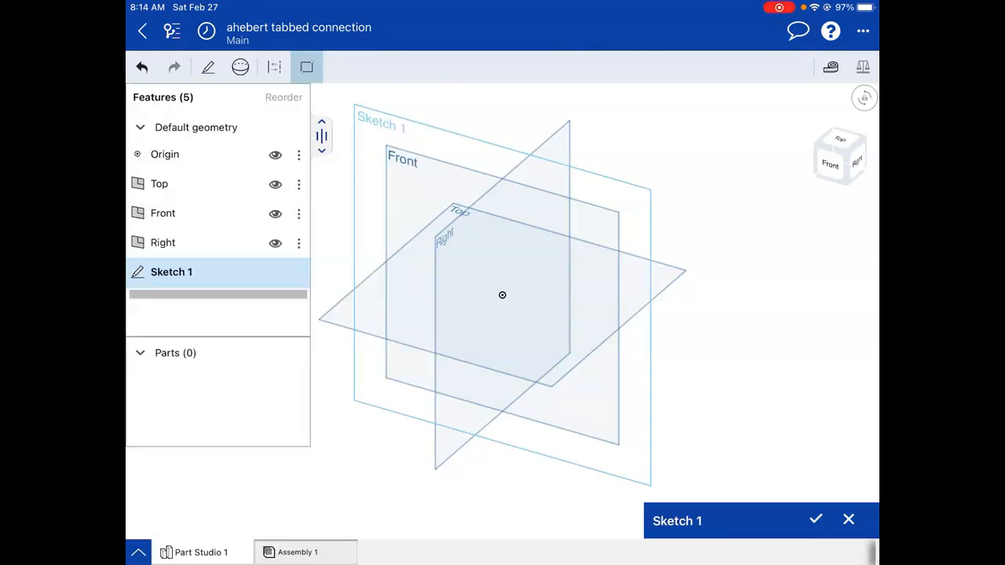
click(840, 156)
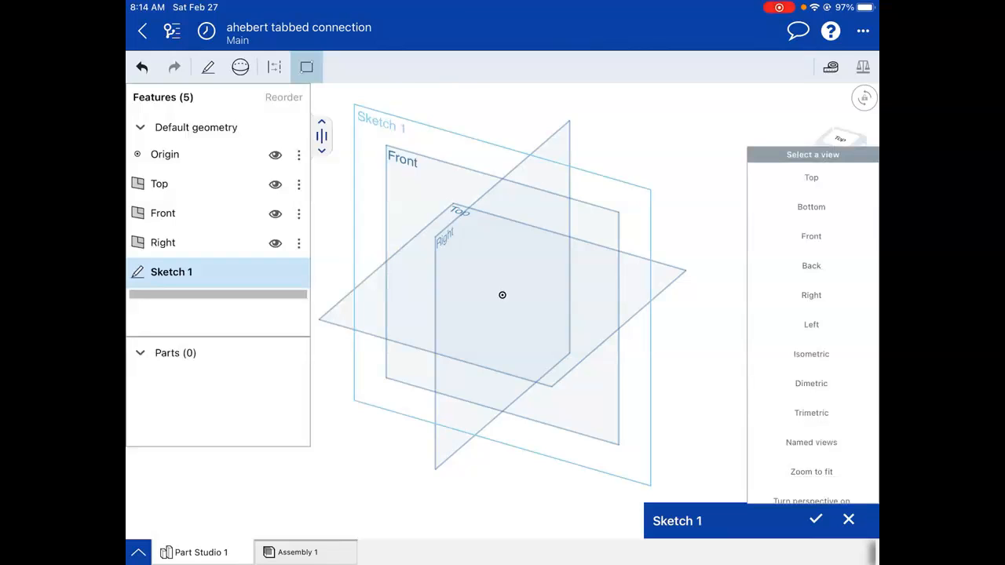
Switch the view to Front to face the sketch plane square-on
click(811, 236)
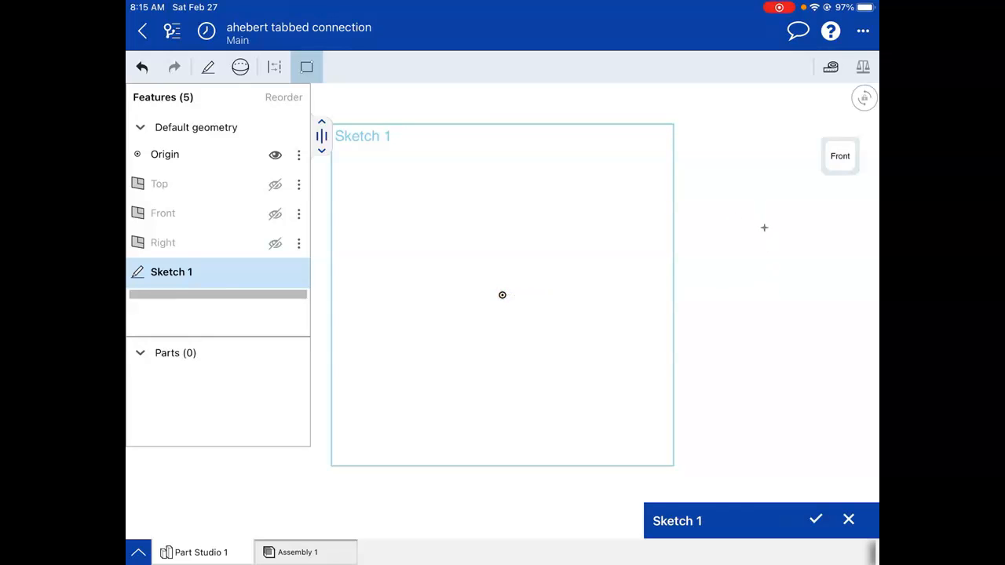
mouse_move(591, 259)
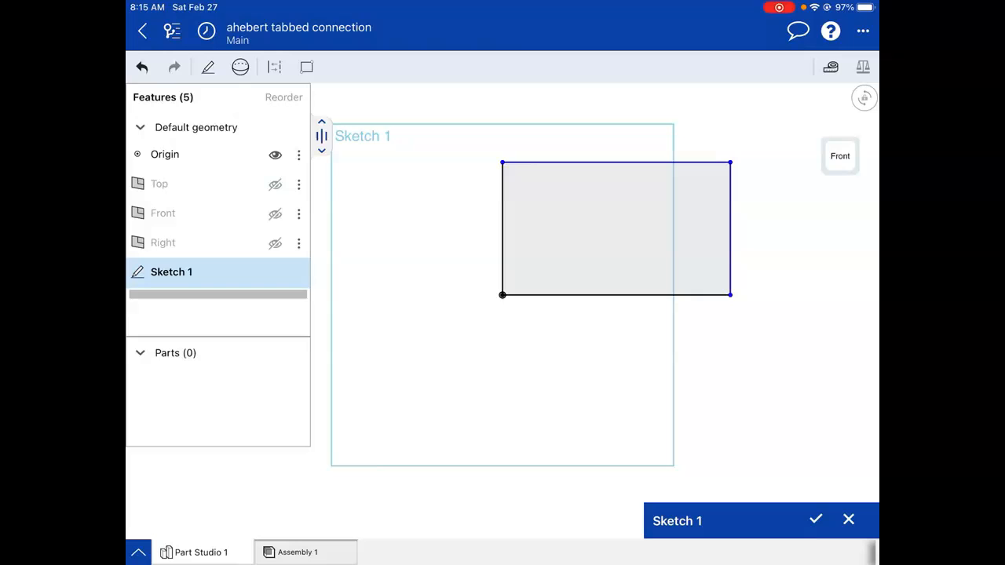
Dimension the rectangle 3 in tall and 4 in wide
click(207, 66)
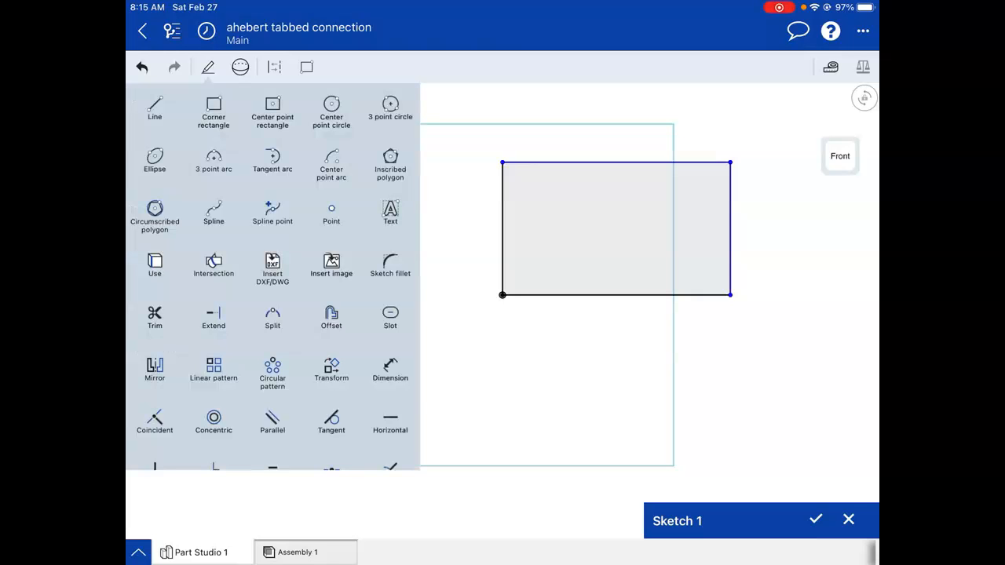
click(306, 66)
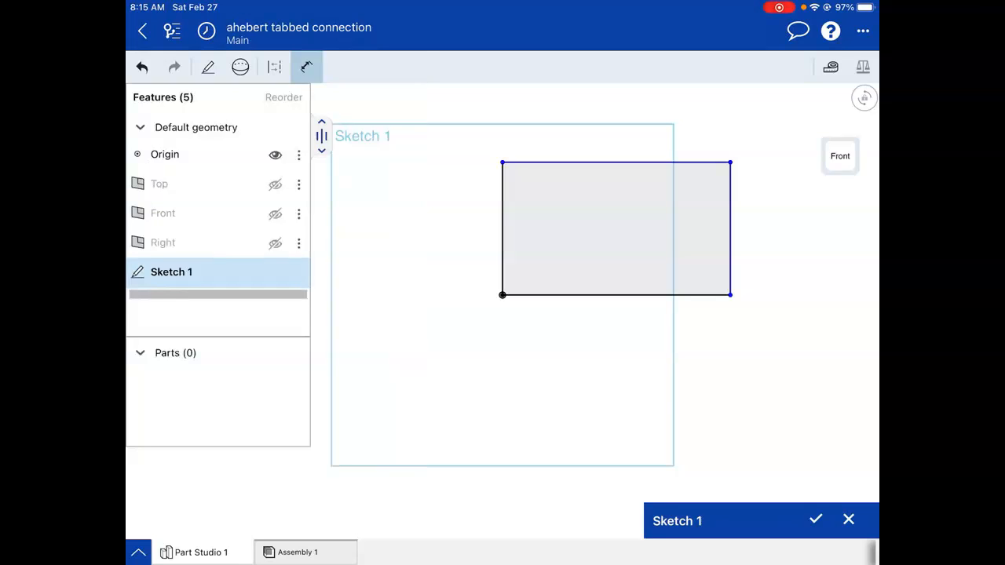
click(502, 296)
text(3)
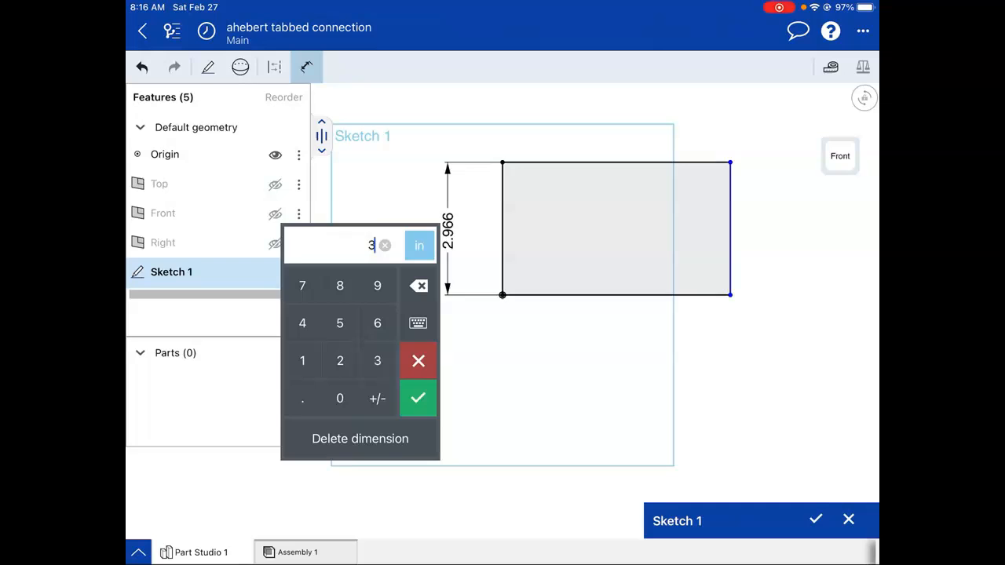
click(418, 399)
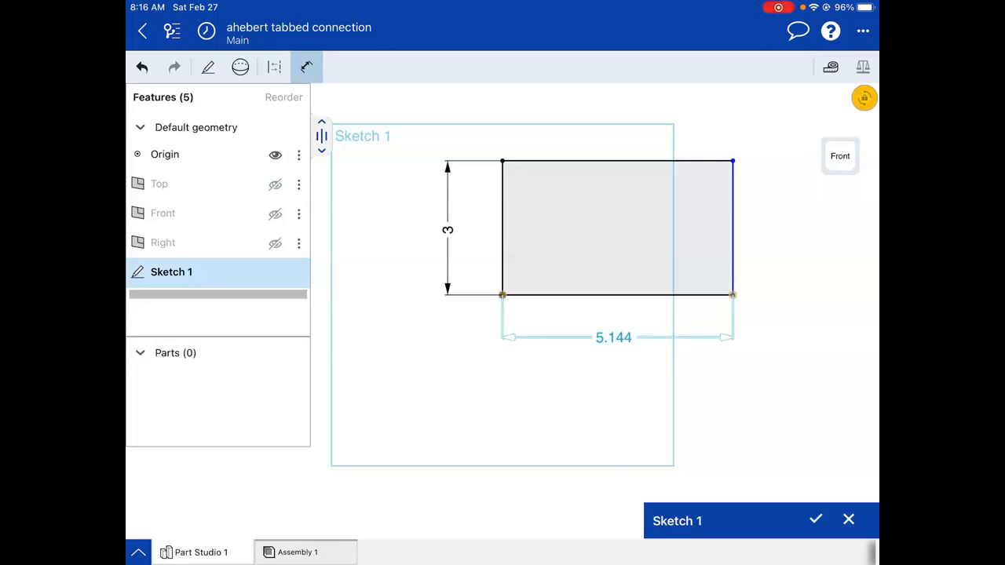
click(612, 338)
text(4)
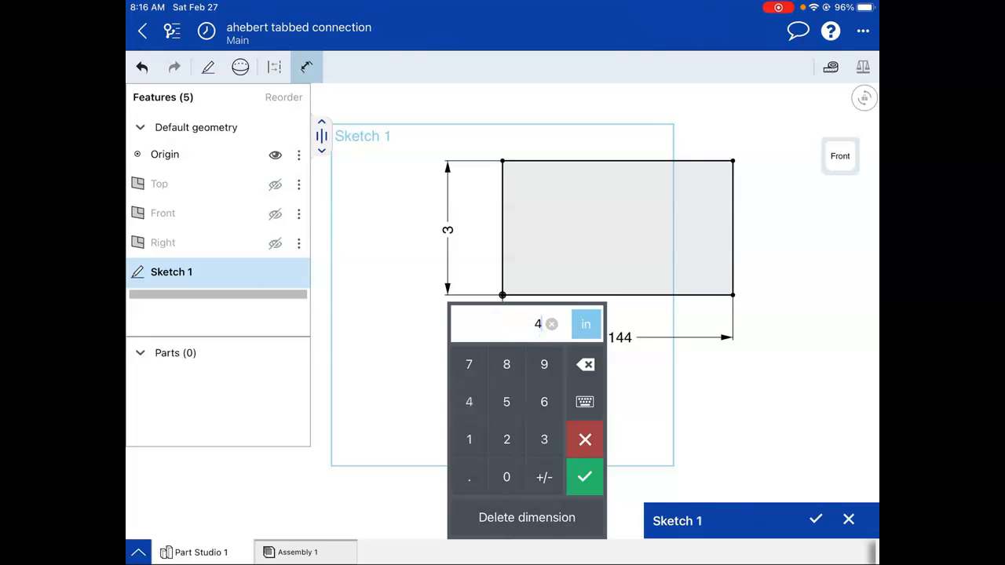
click(585, 478)
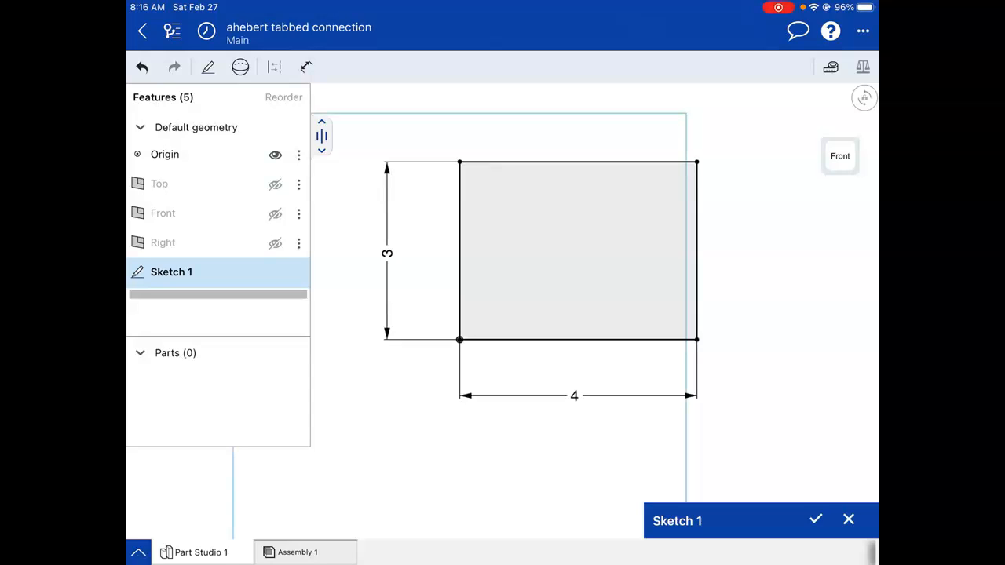
Draw two horizontal lines across the rectangle and make them construction geometry
click(208, 66)
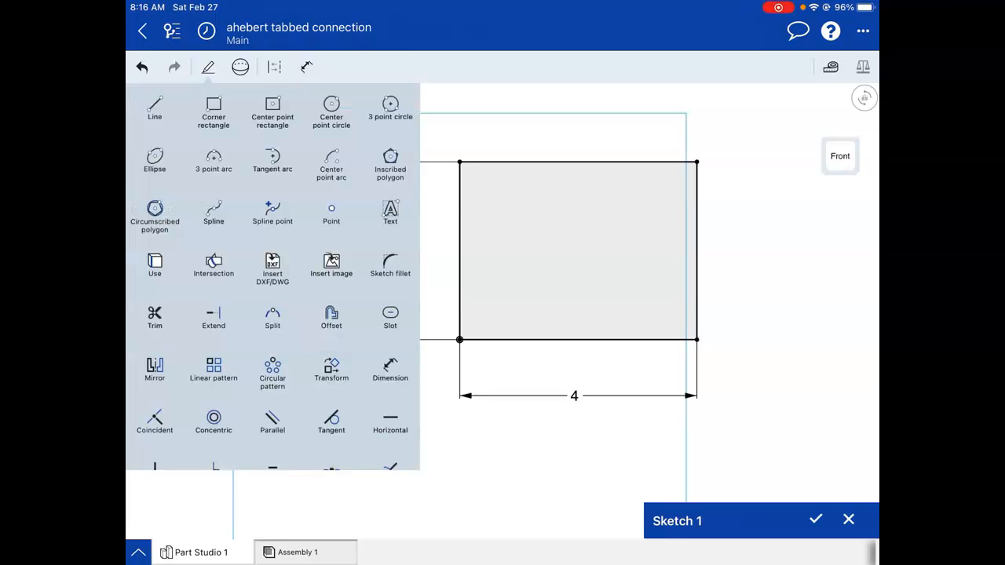
click(307, 66)
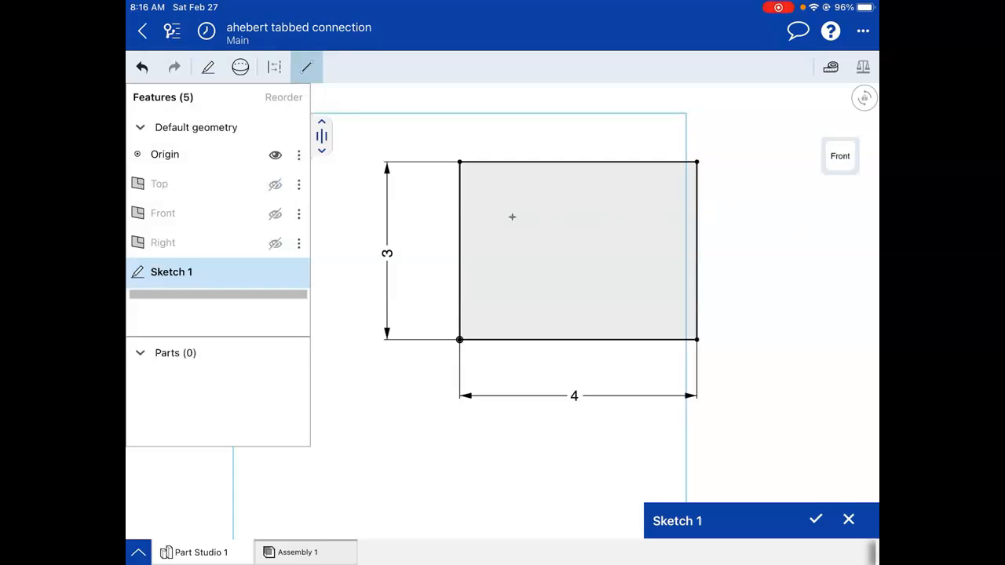
click(458, 251)
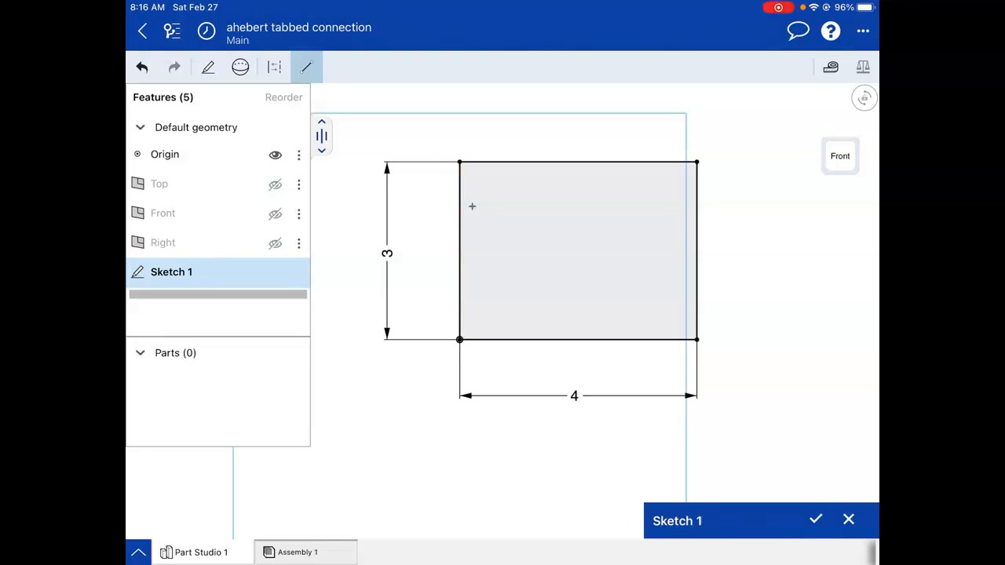
click(458, 252)
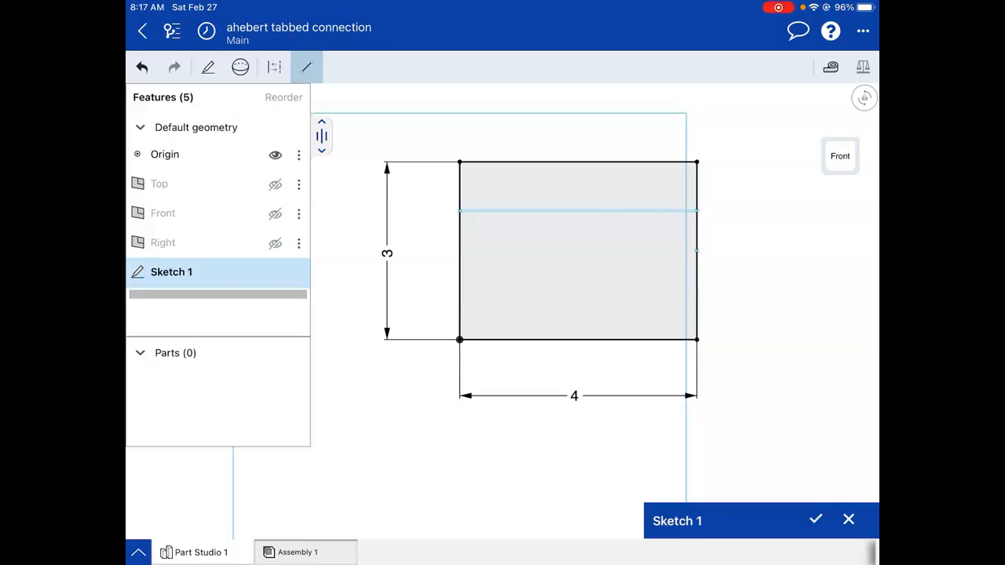
click(578, 212)
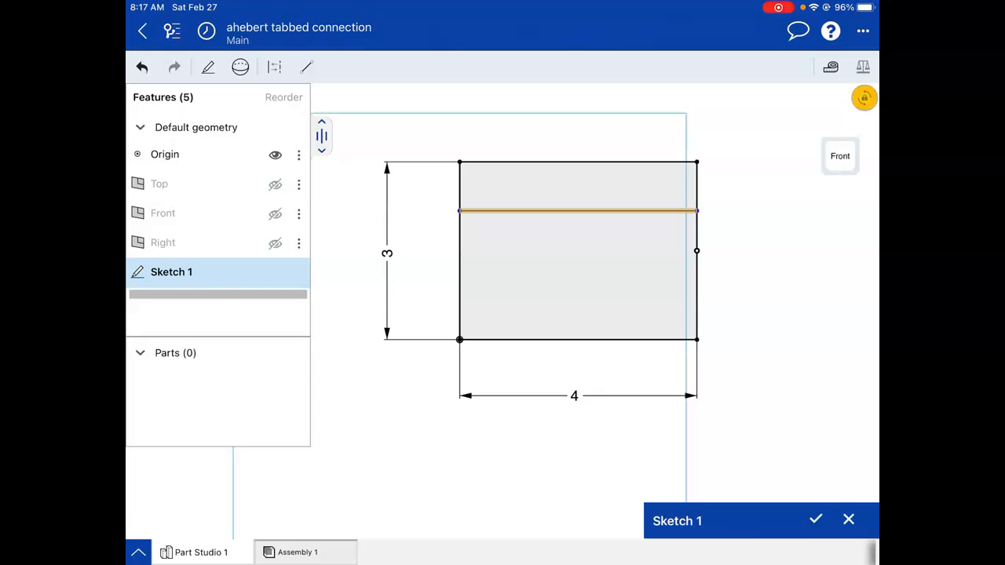
click(273, 66)
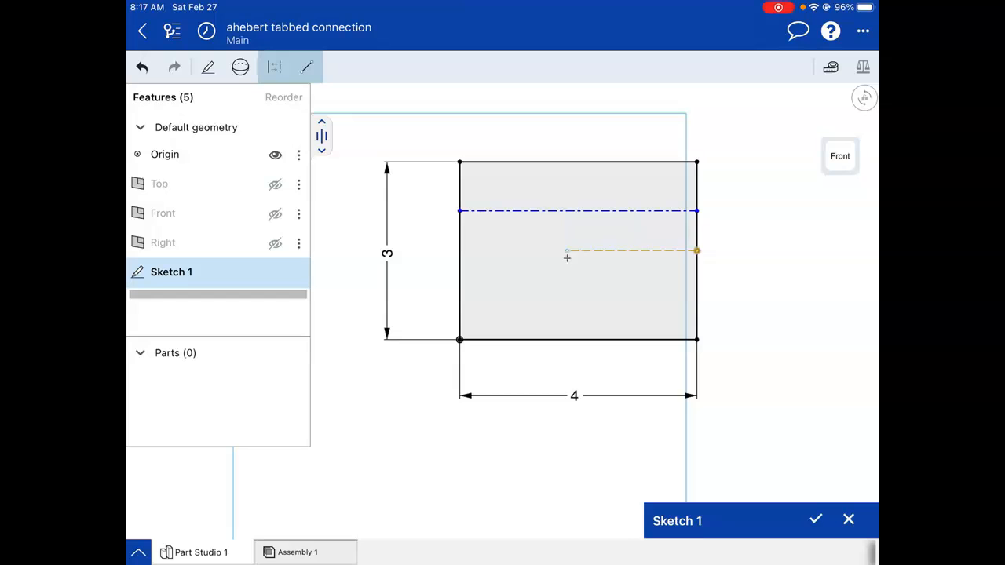
click(459, 251)
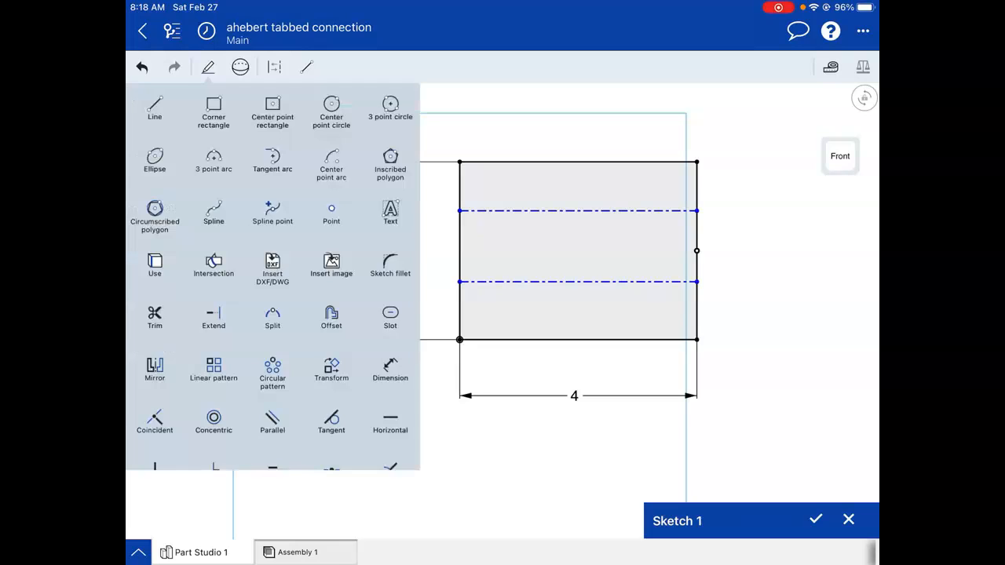
Dimension the construction lines 1 in and 2 in below the rectangle's top edge
click(306, 66)
text(1)
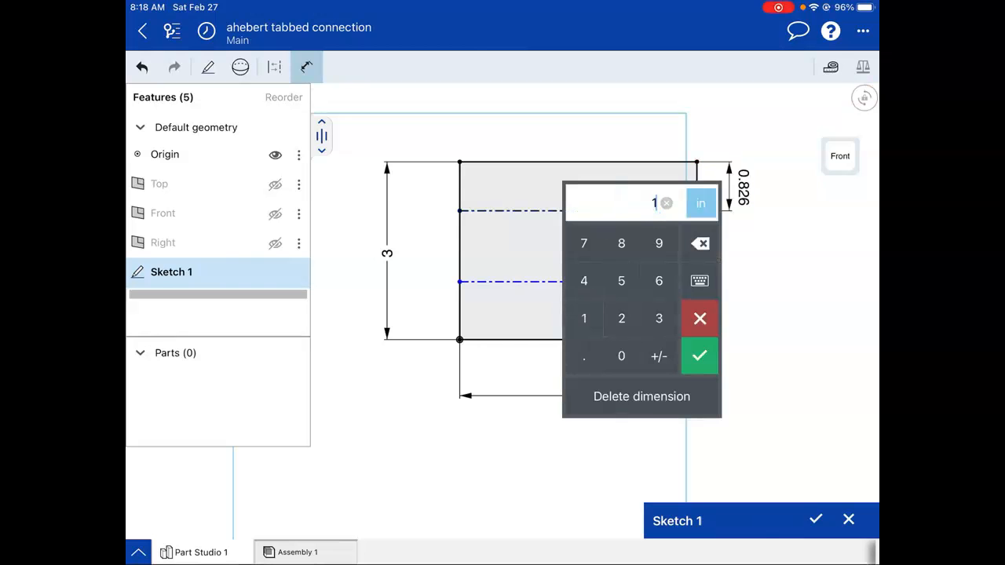
click(699, 355)
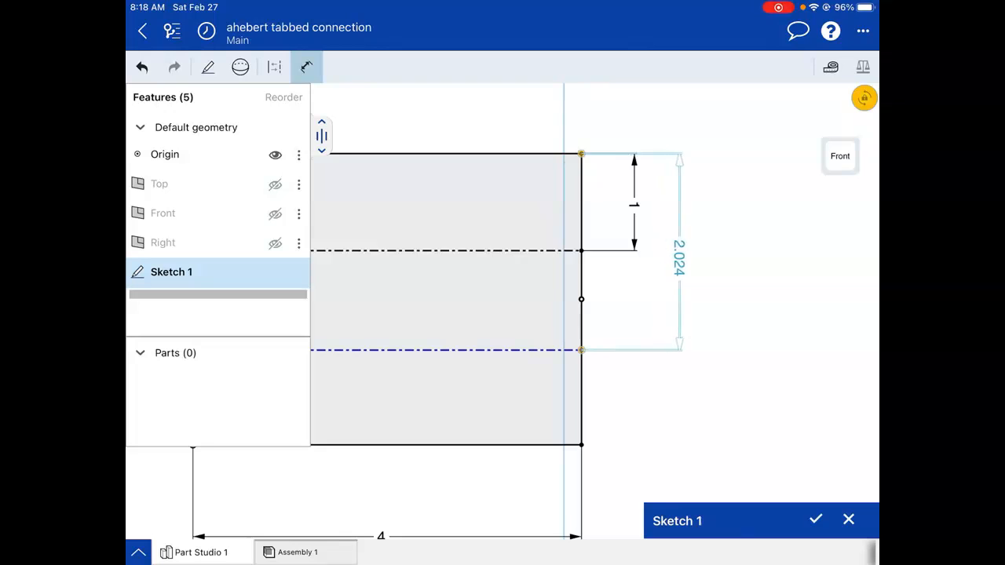
click(677, 251)
text(2)
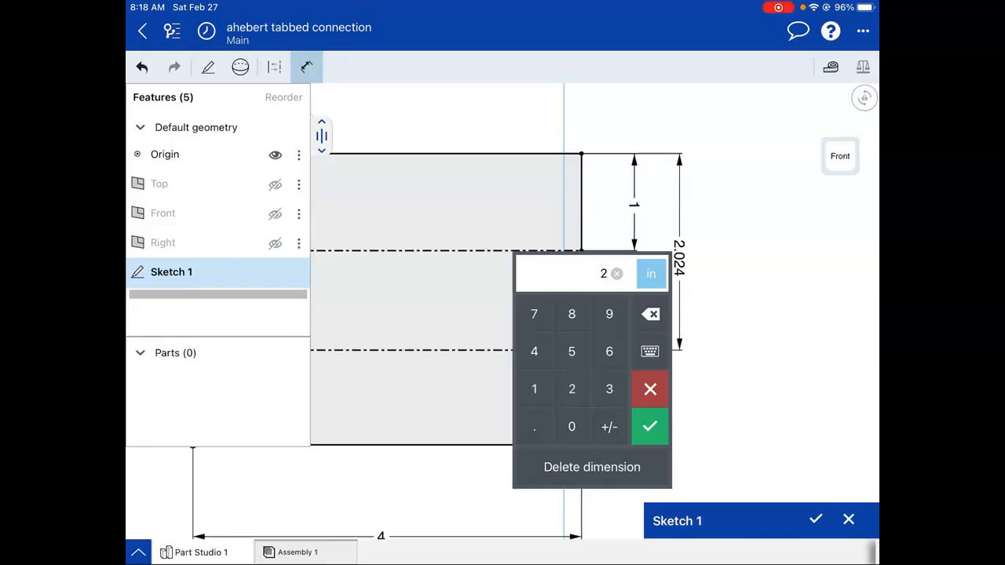
click(651, 427)
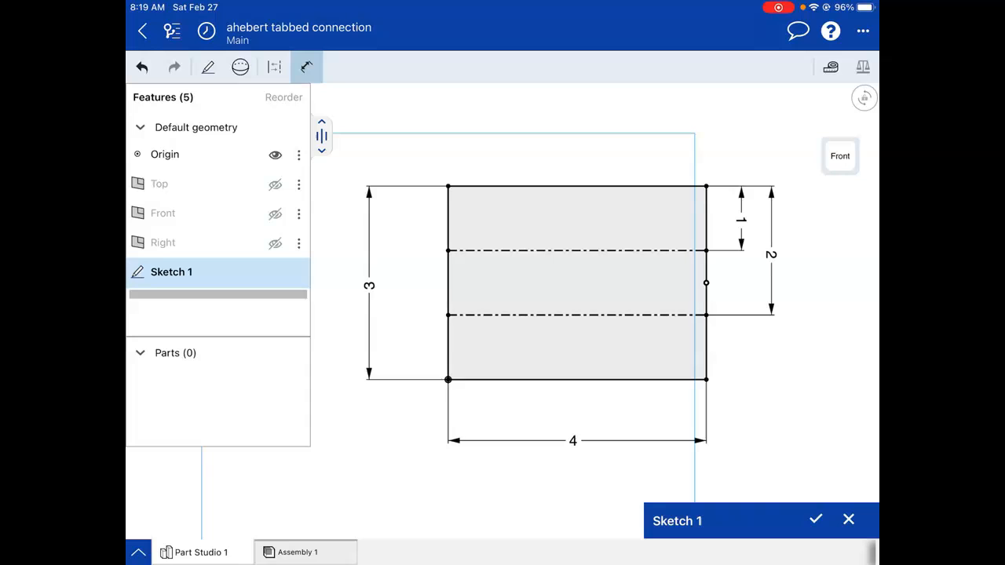
click(207, 66)
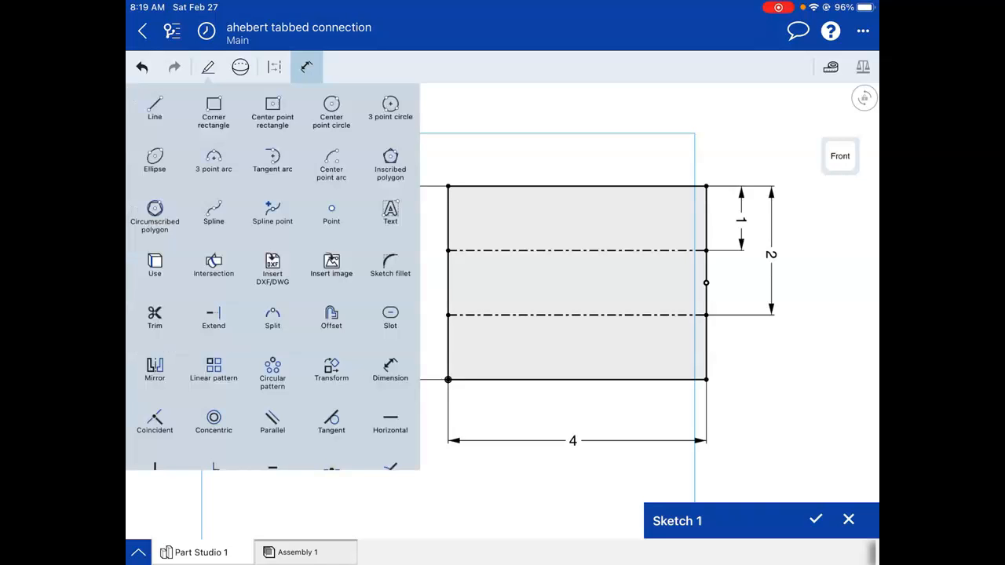
Pick Corner rectangle and tap in the sketch before leaving Onshape
click(306, 66)
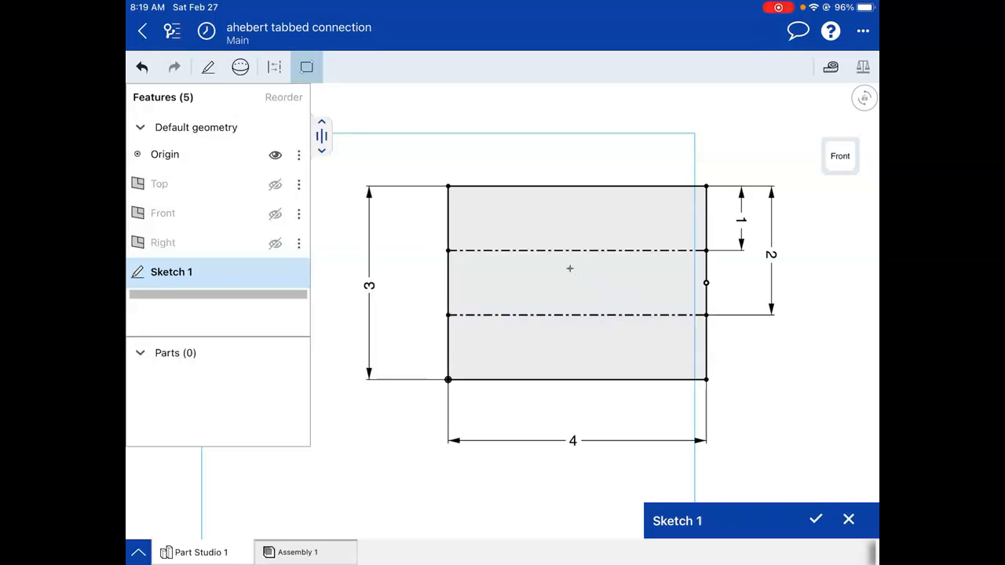
click(558, 252)
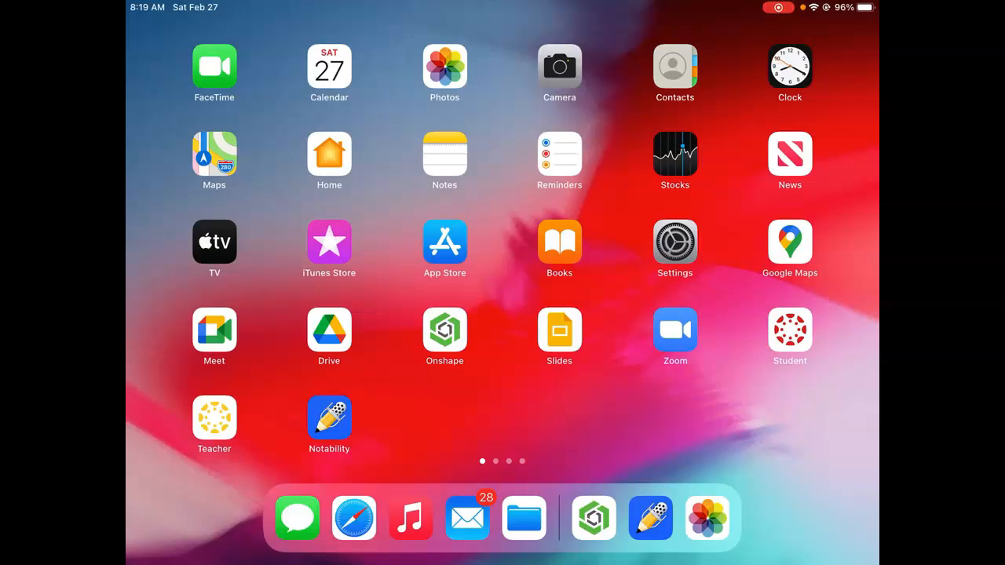
Open the plate photo in Notability and switch to red ink
click(330, 418)
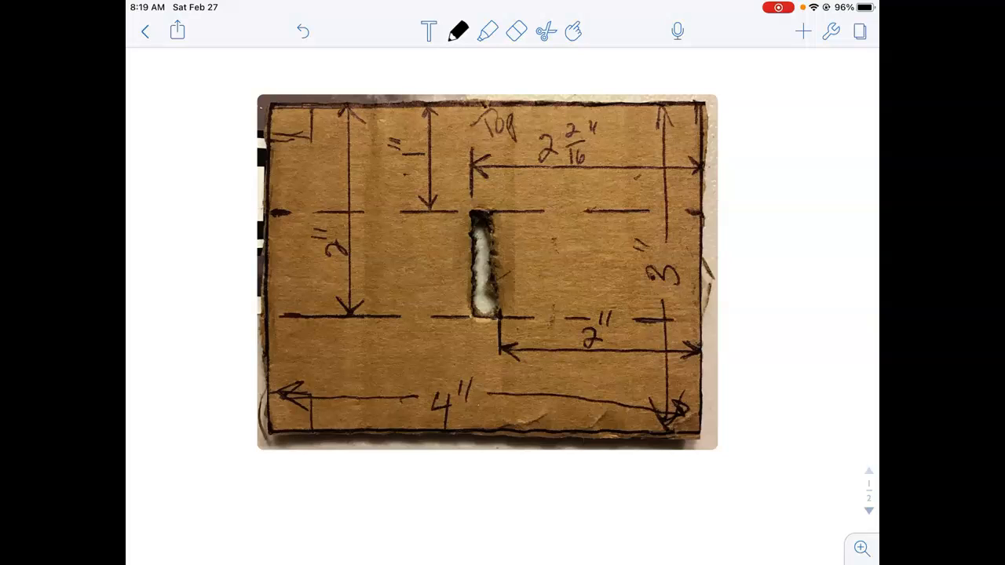
click(459, 31)
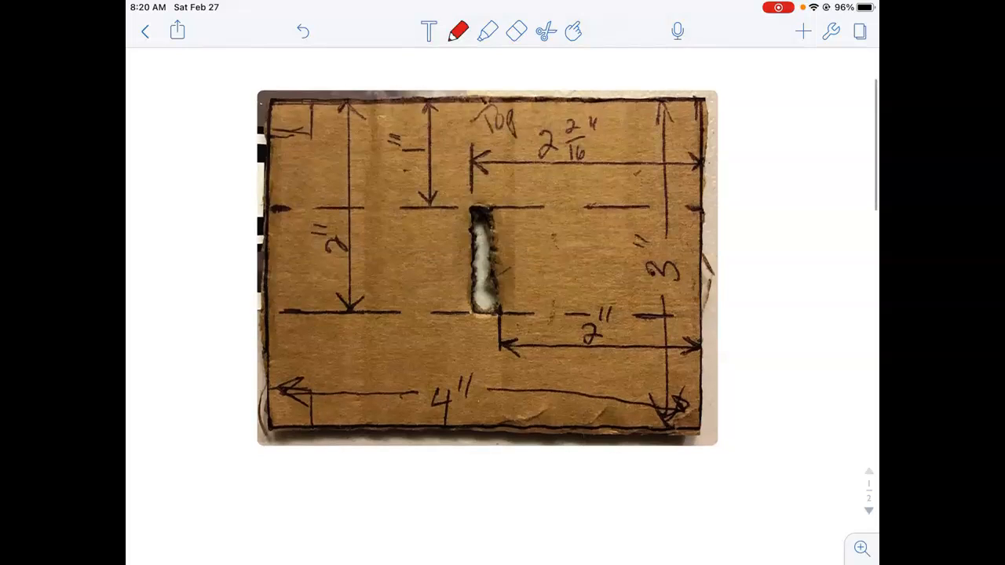
scroll(down, 3)
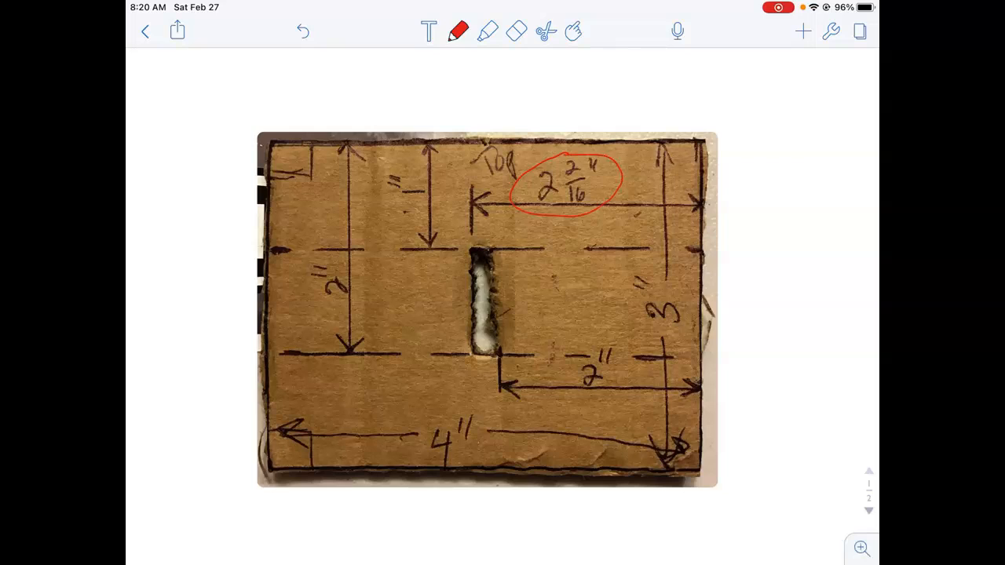
Mark guide lines and dimension arrows showing the slot 2 2/16 in from the right edge
drag(701, 76, 703, 129)
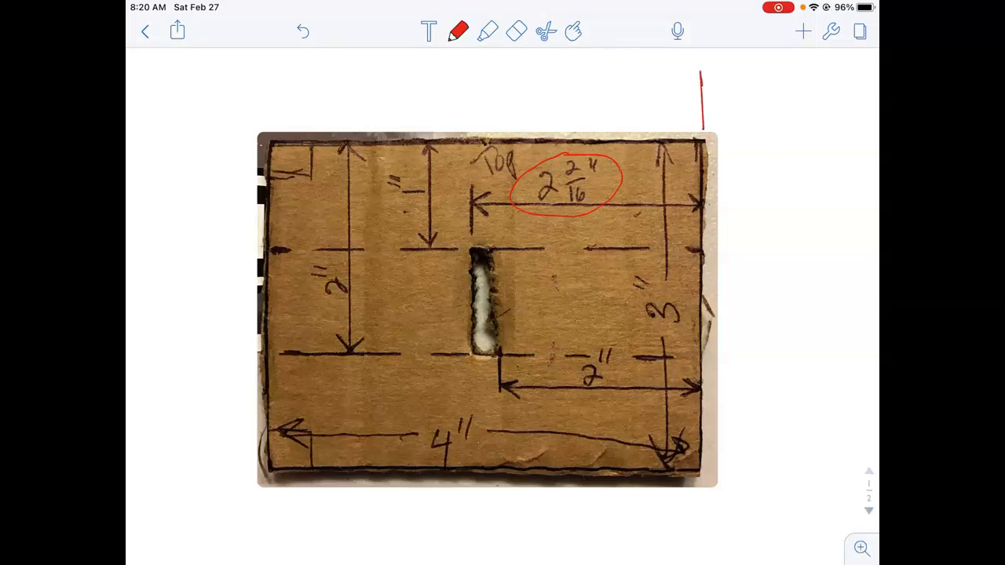
drag(472, 97, 475, 236)
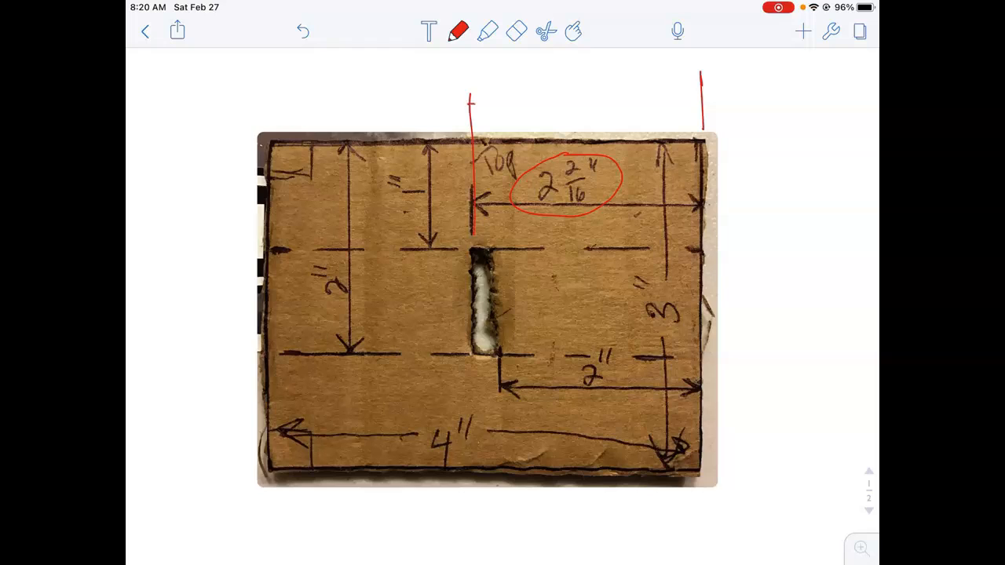
drag(471, 100, 699, 101)
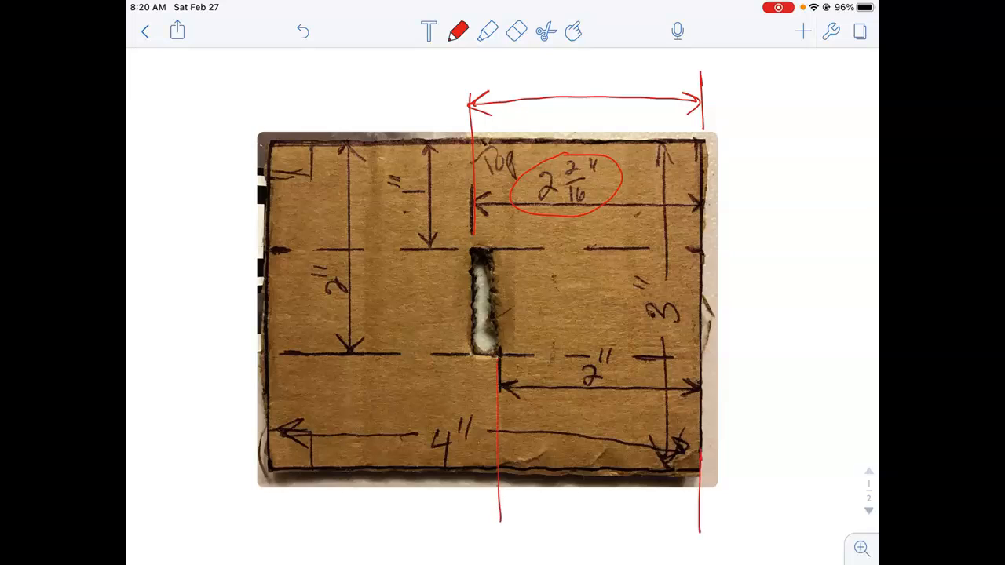
drag(503, 522, 692, 518)
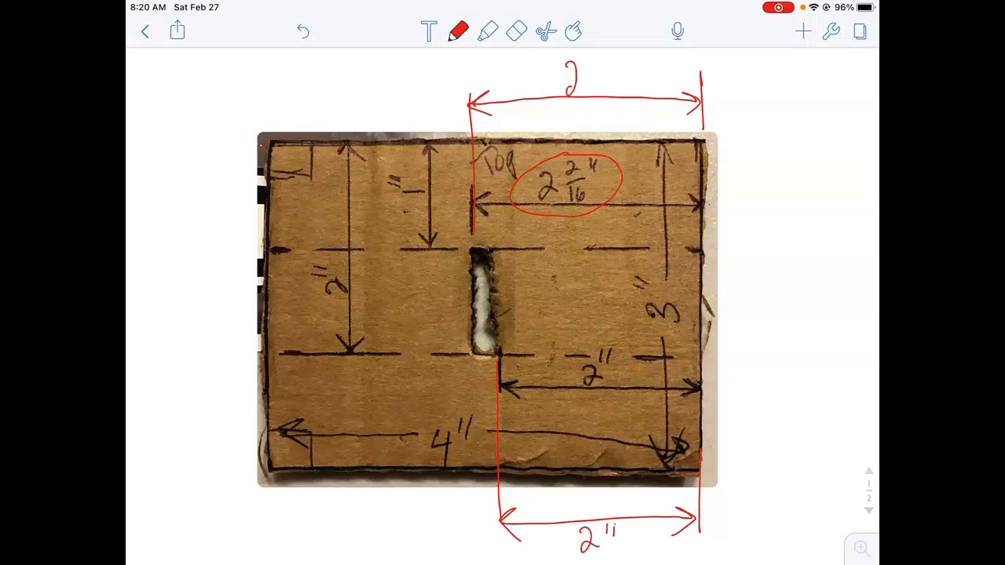
text(2 2/16)
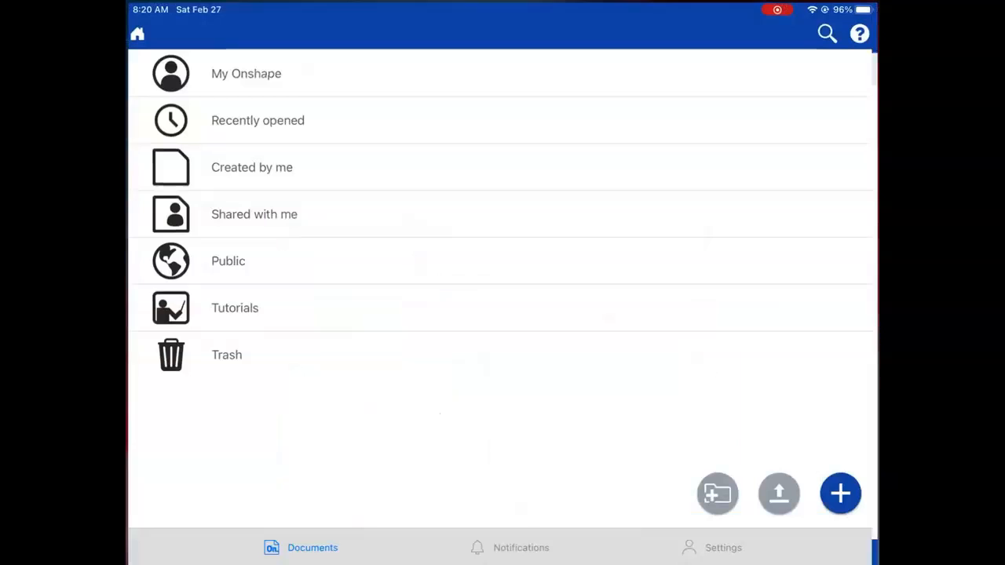
Reopen 'ahebert tabbed connection', edit Sketch 1 viewed normal, and start a dimension
click(258, 119)
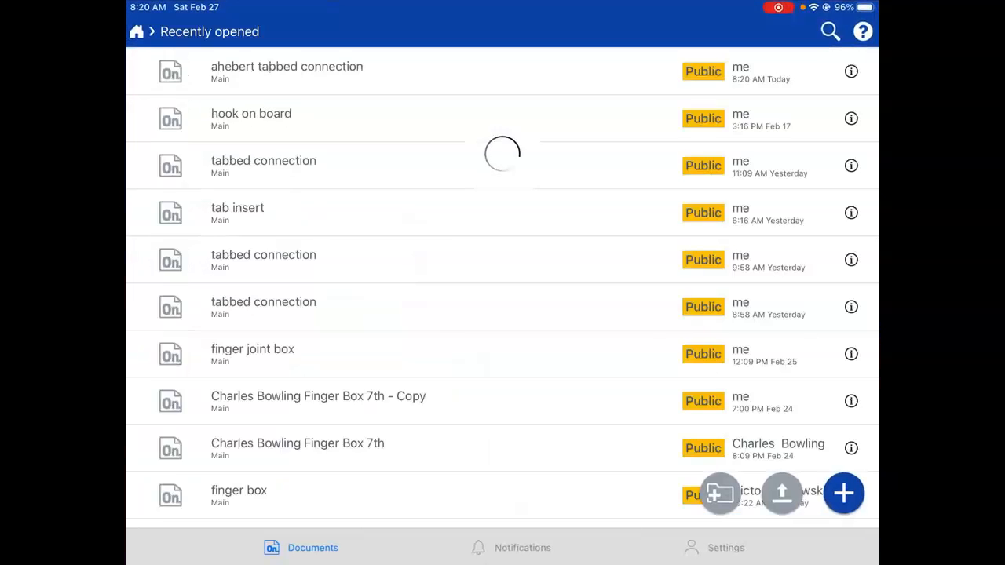
click(286, 71)
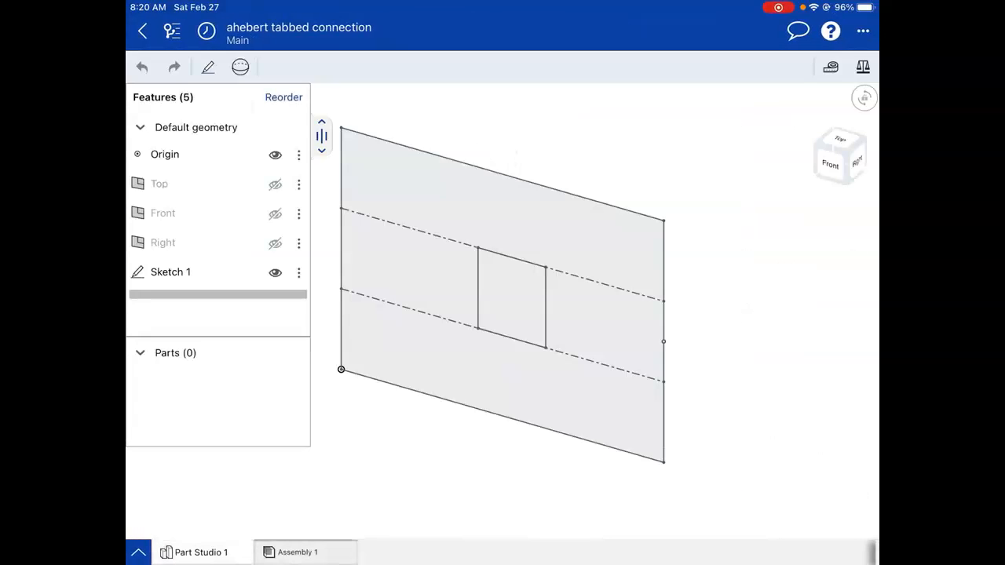
click(299, 273)
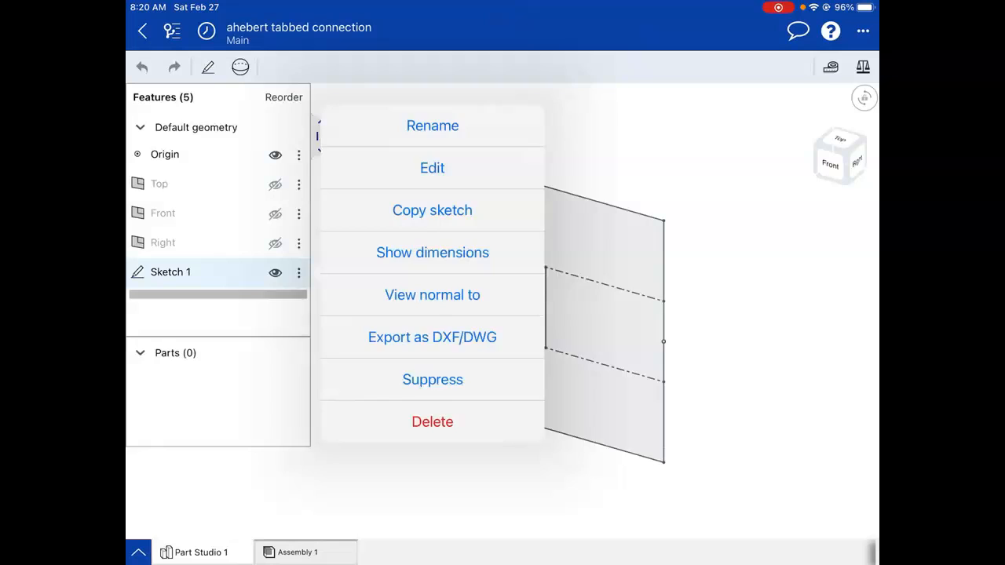
click(432, 167)
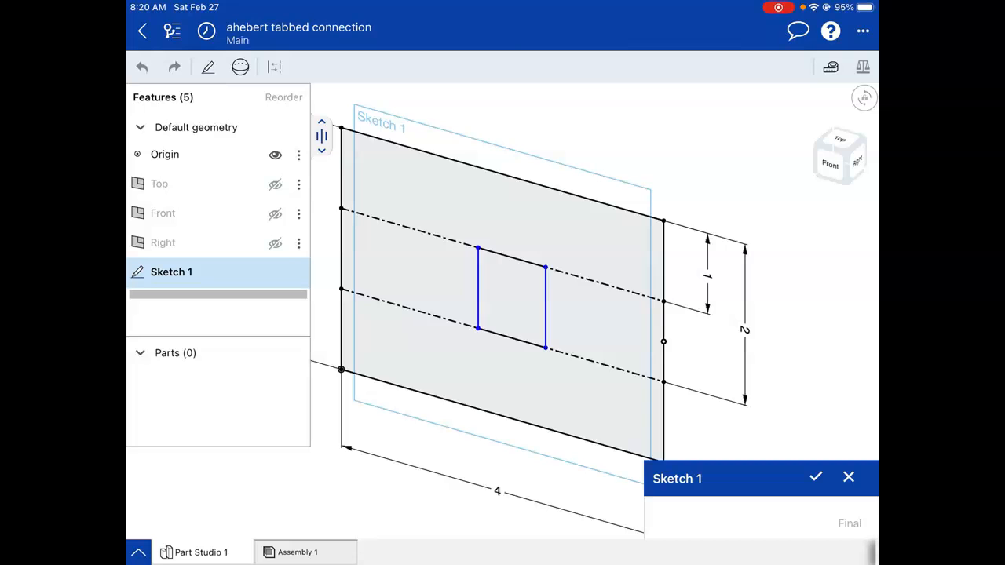
click(829, 165)
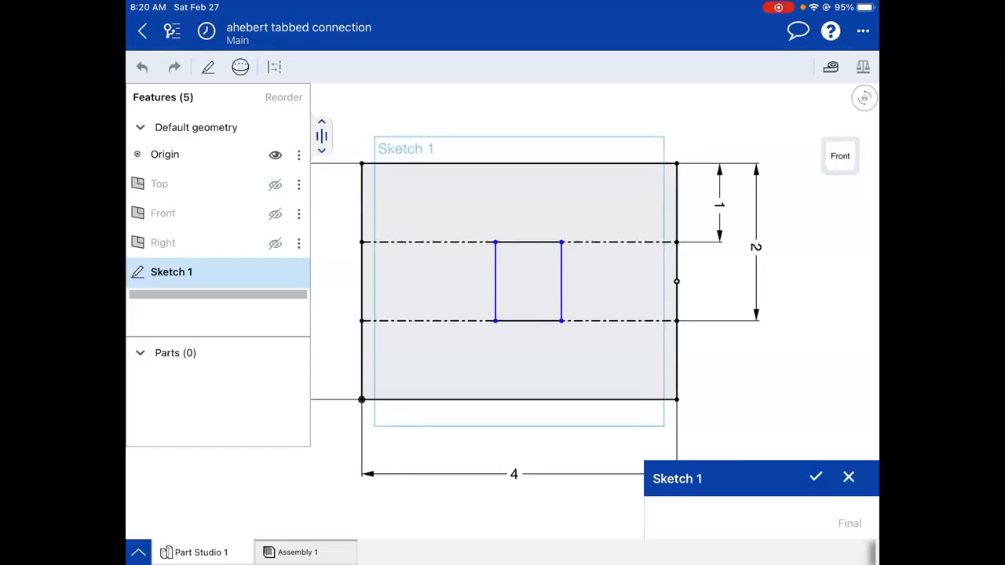
click(306, 66)
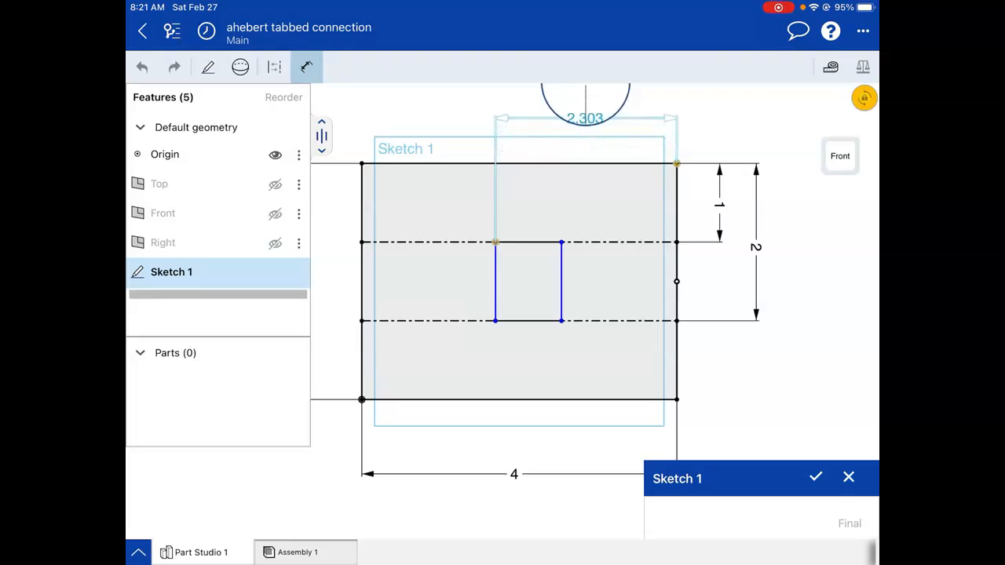
Dimension the slot's left edge 2+2/16 (2.125 in) from the plate's right edge
click(585, 118)
text(2)
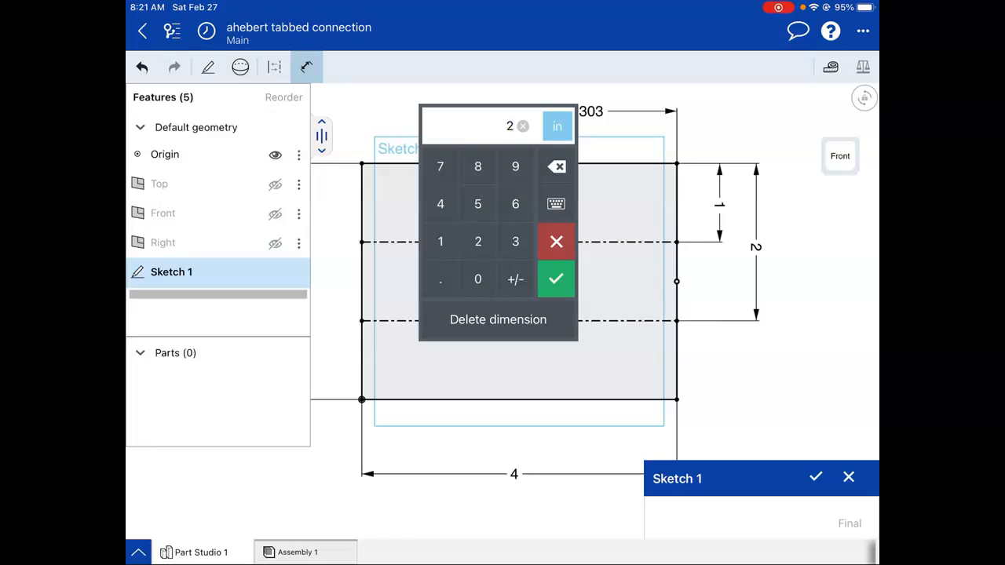
click(556, 167)
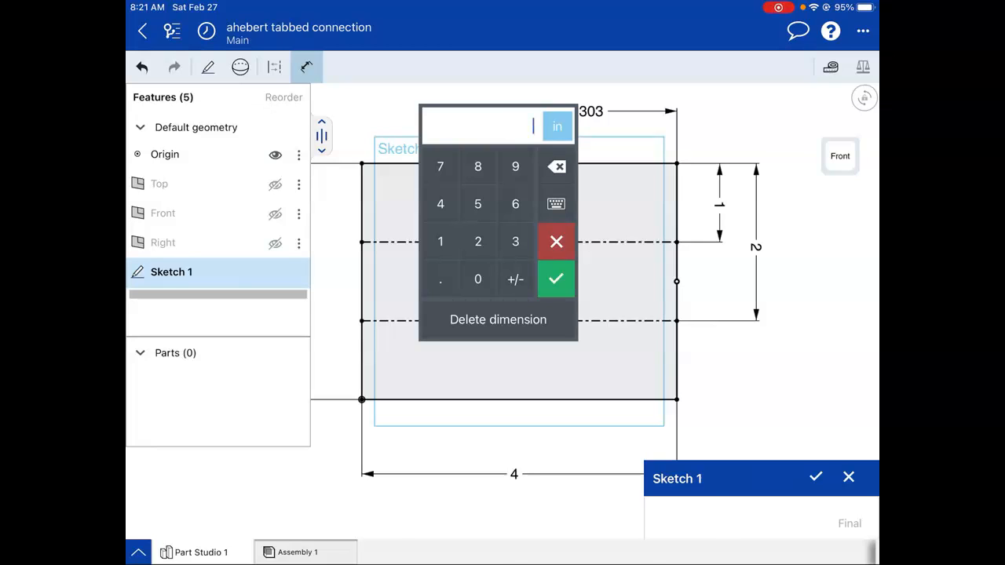
click(556, 204)
text(2+2/16)
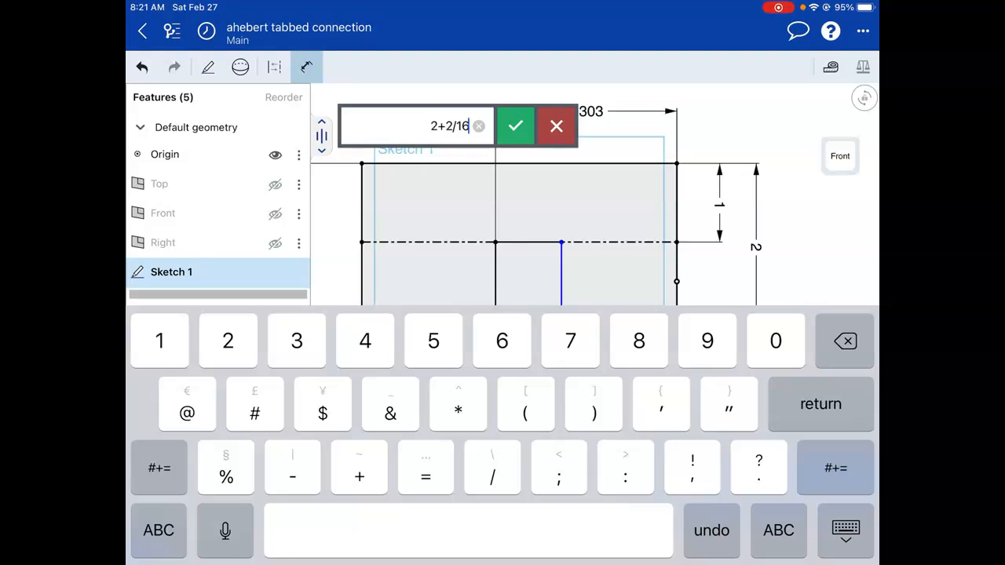
click(515, 126)
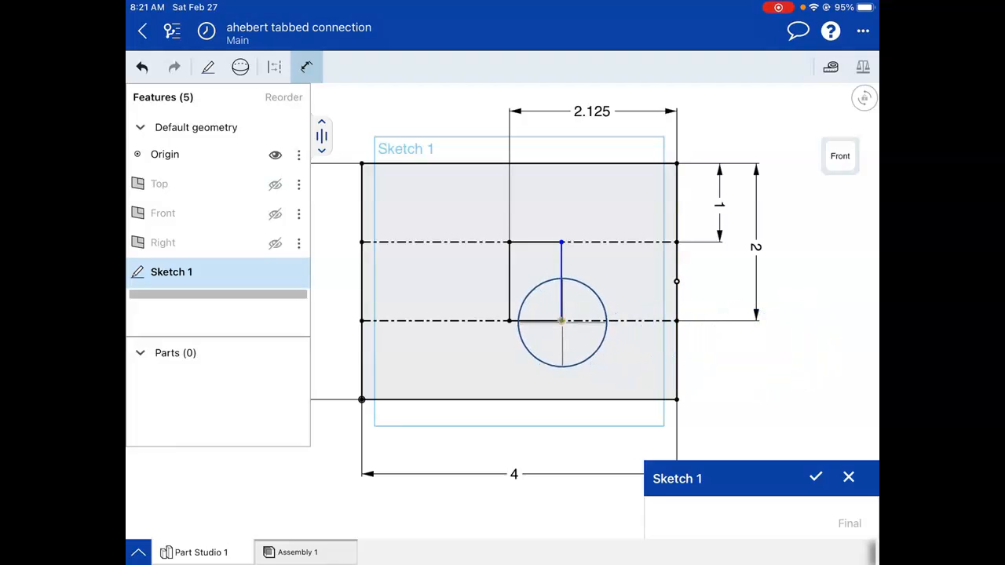
Draw the slot's right edge and dimension it 2 in from the plate's right edge
drag(562, 320, 562, 243)
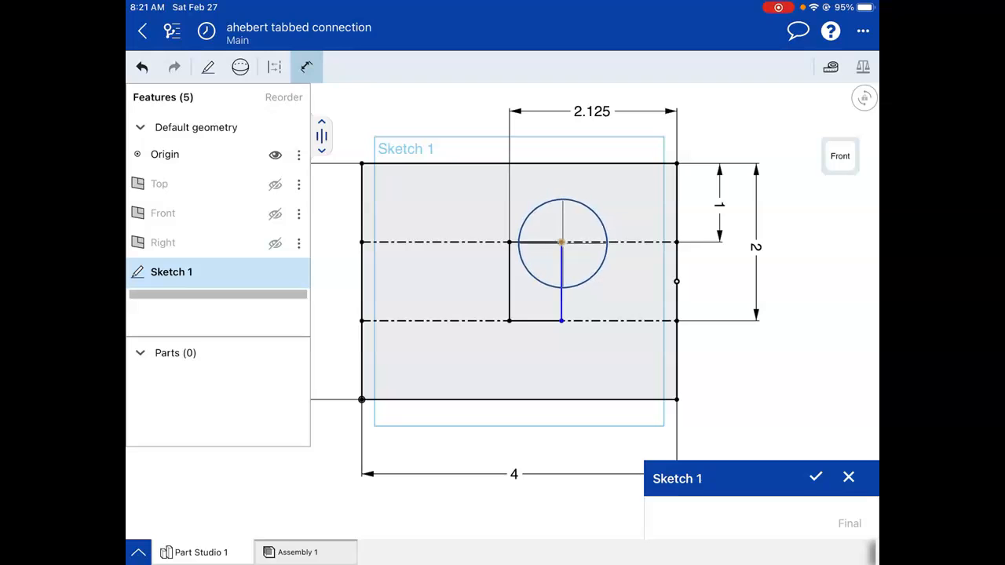
drag(563, 244, 820, 307)
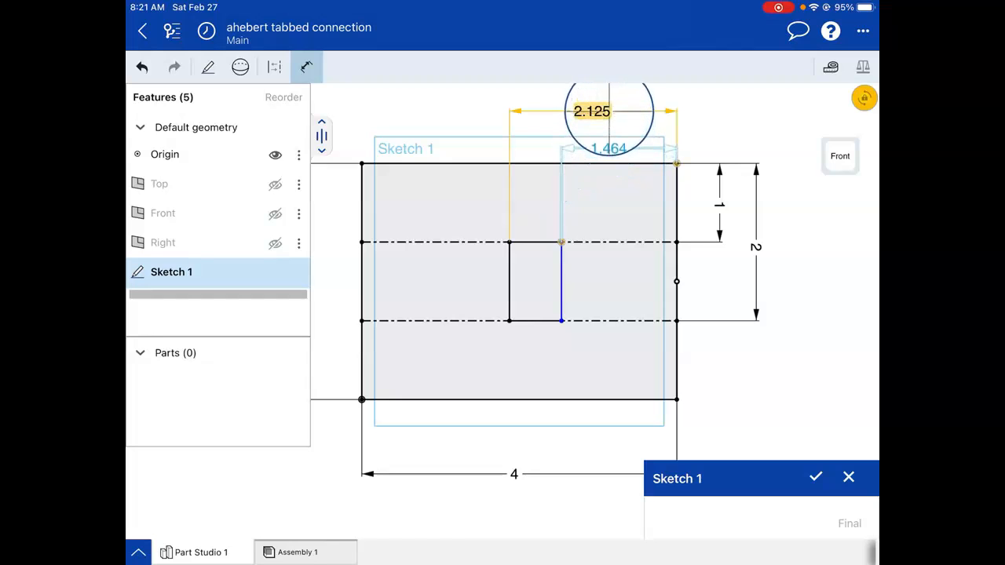
click(609, 147)
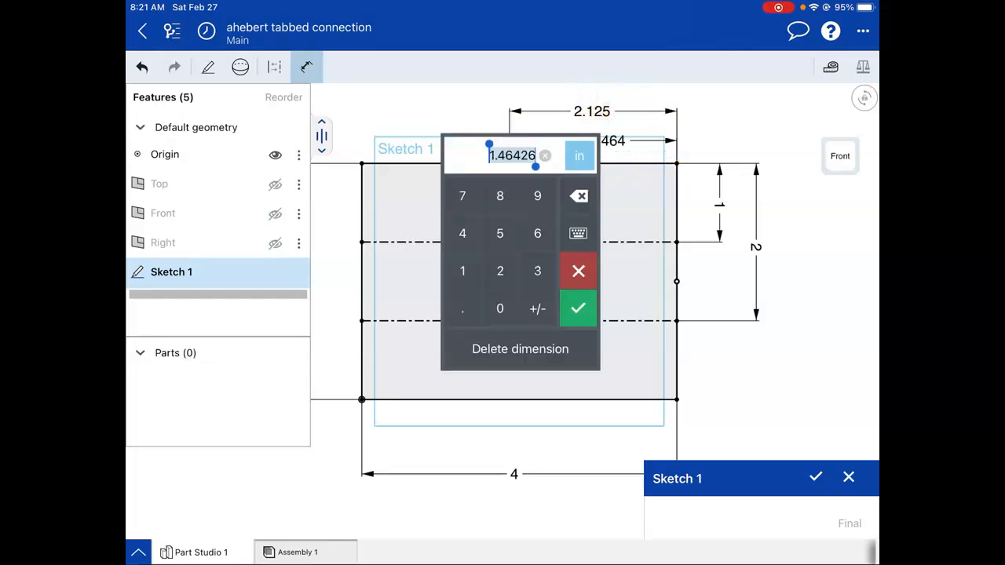
click(578, 308)
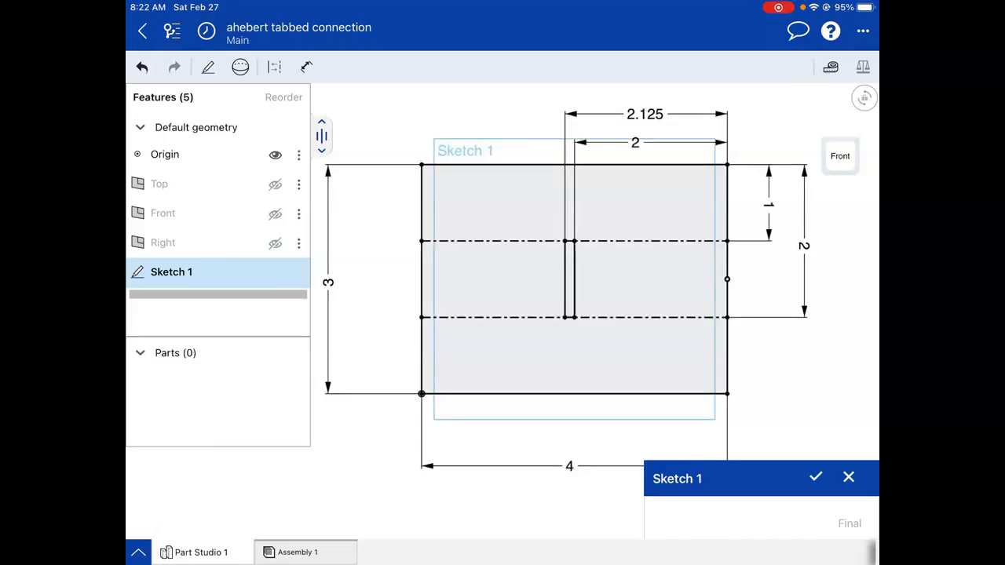
Finish Sketch 1 and extrude the plate region into Part 1 with the slot cut through
click(815, 478)
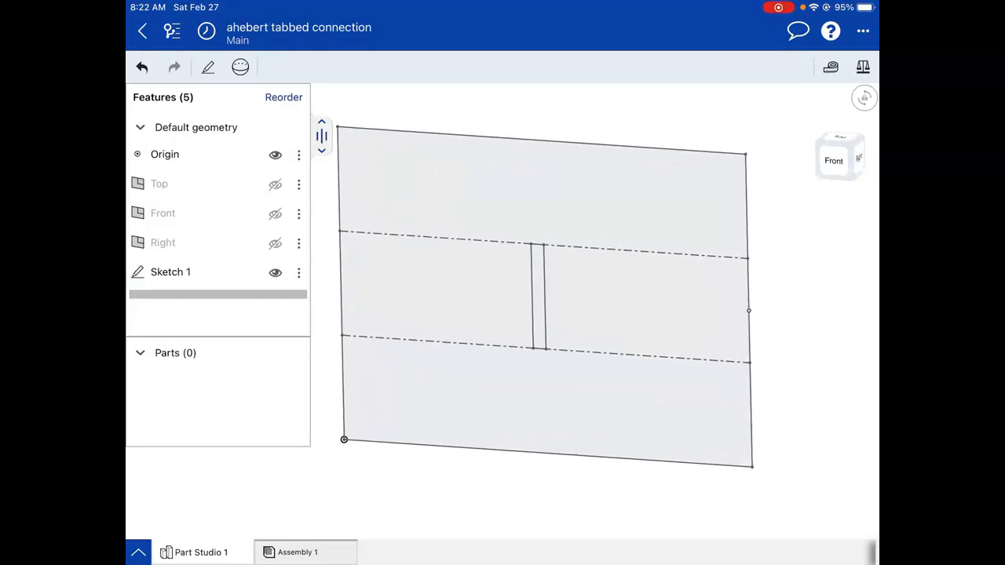
click(208, 66)
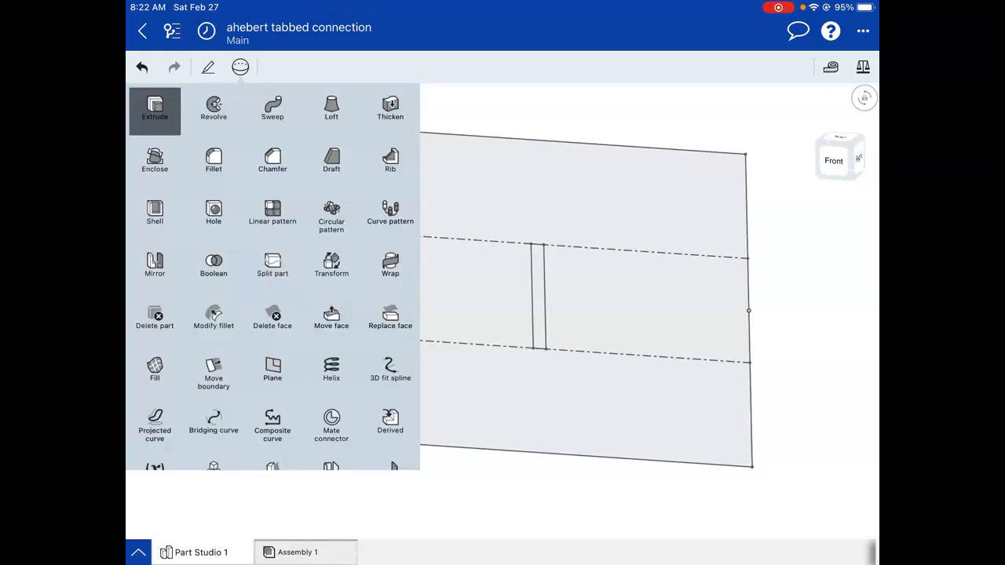
click(154, 110)
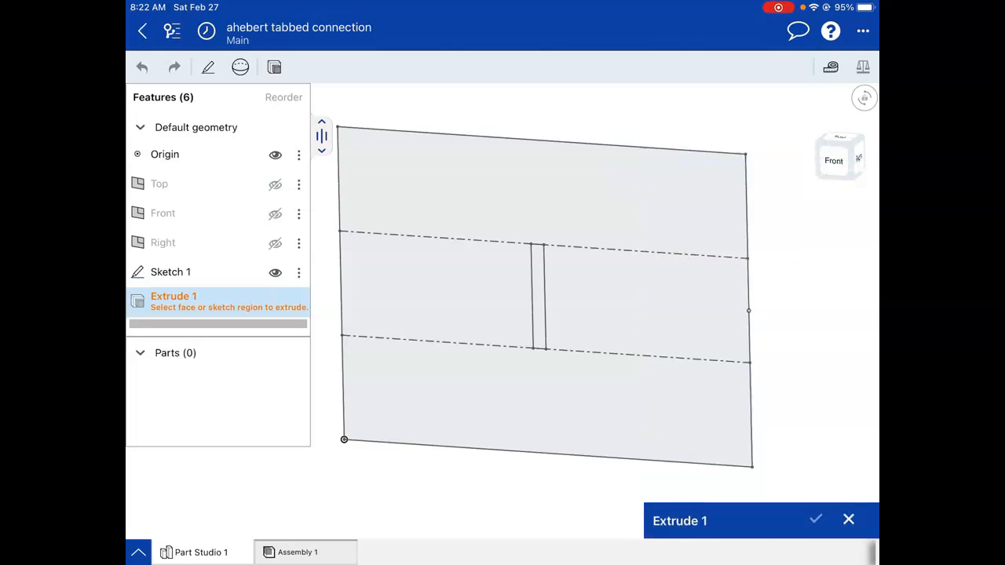
click(537, 306)
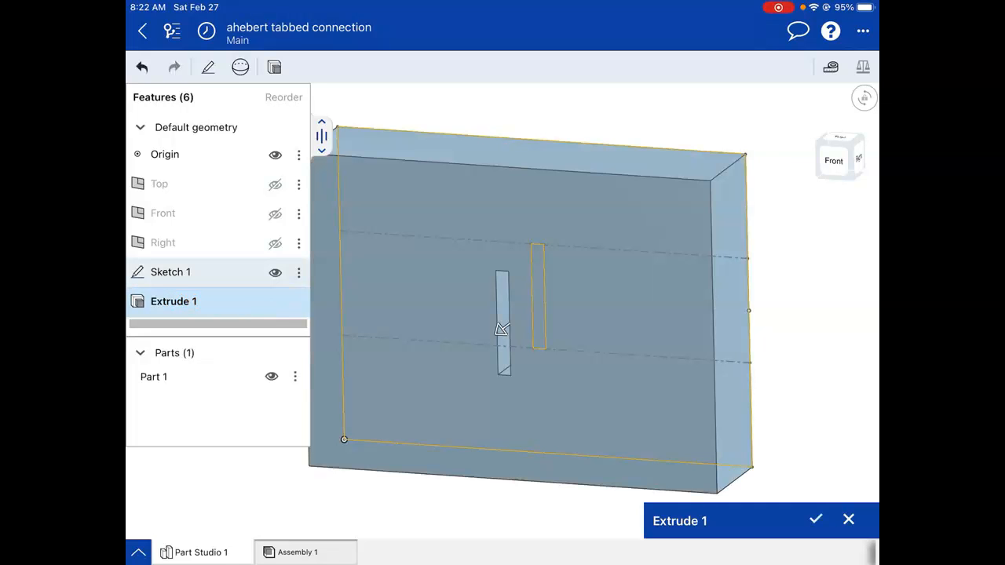
drag(534, 314, 534, 346)
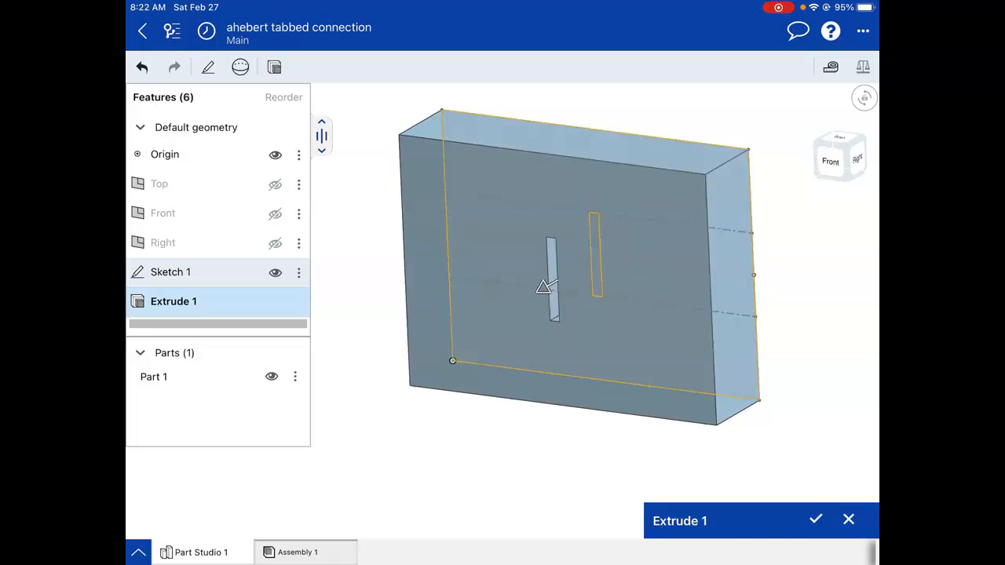
Set Extrude 1 depth to 2/16 in, accept it, and reopen the cardboard-with-slot note
click(679, 521)
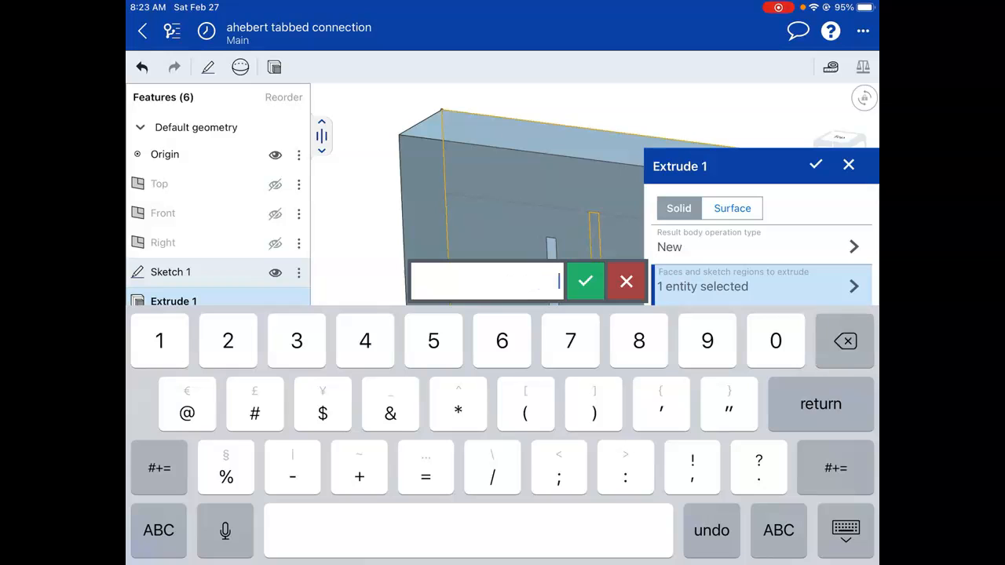
text(2/16)
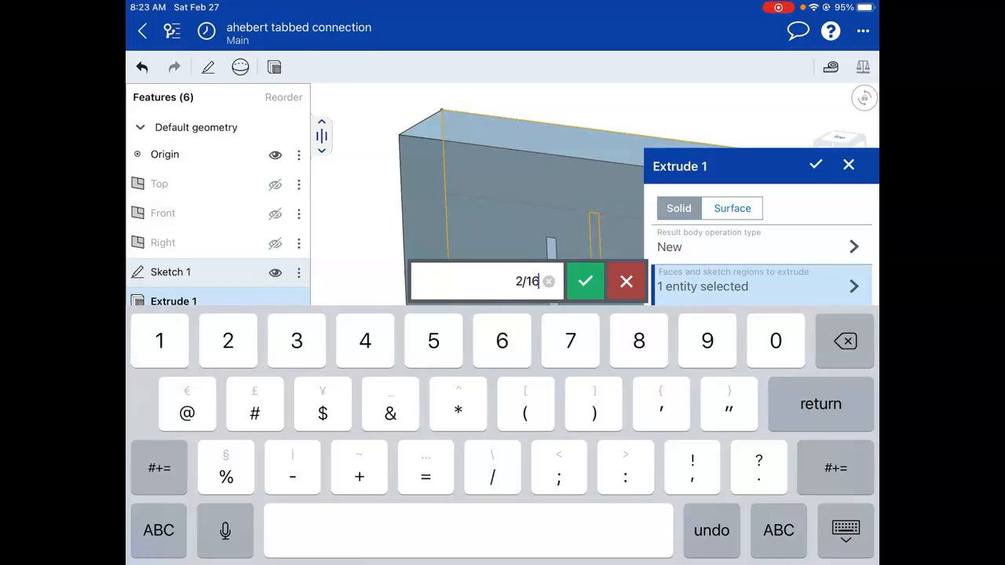
click(585, 281)
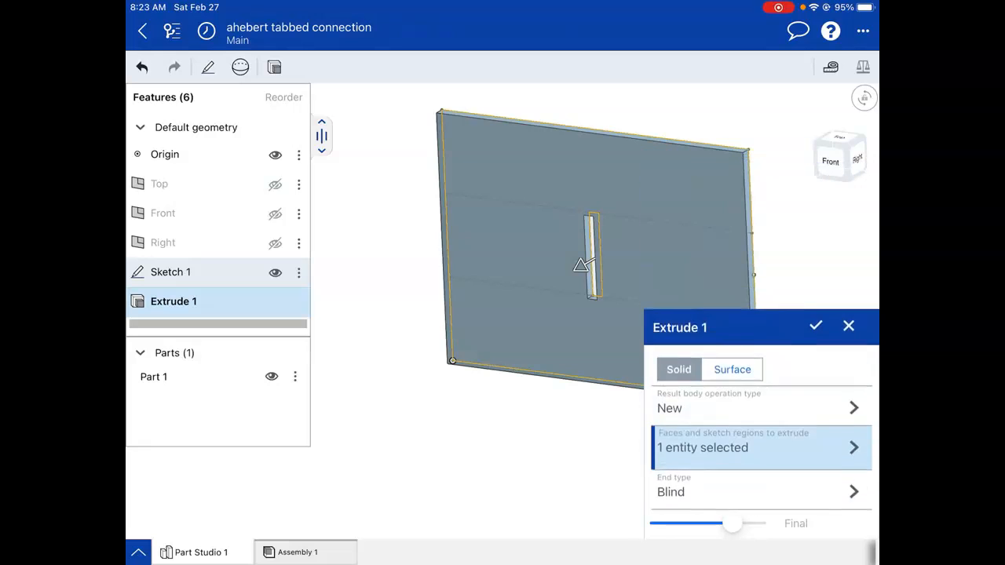
click(816, 325)
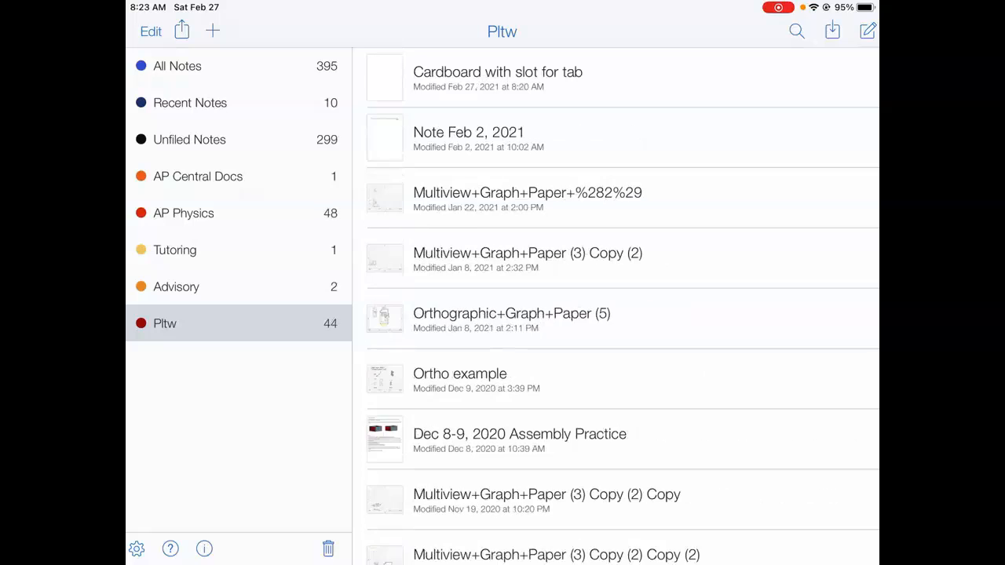
click(496, 73)
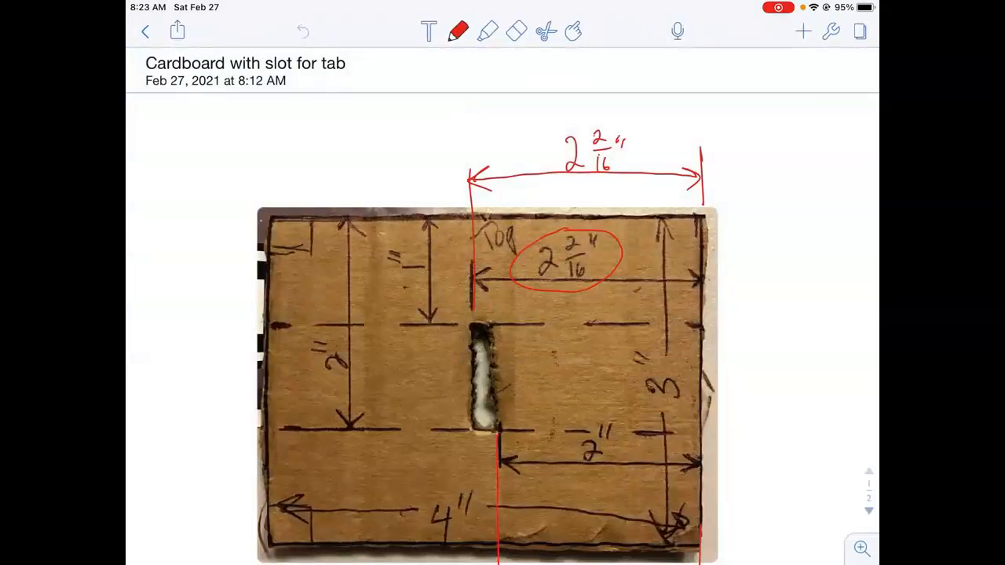